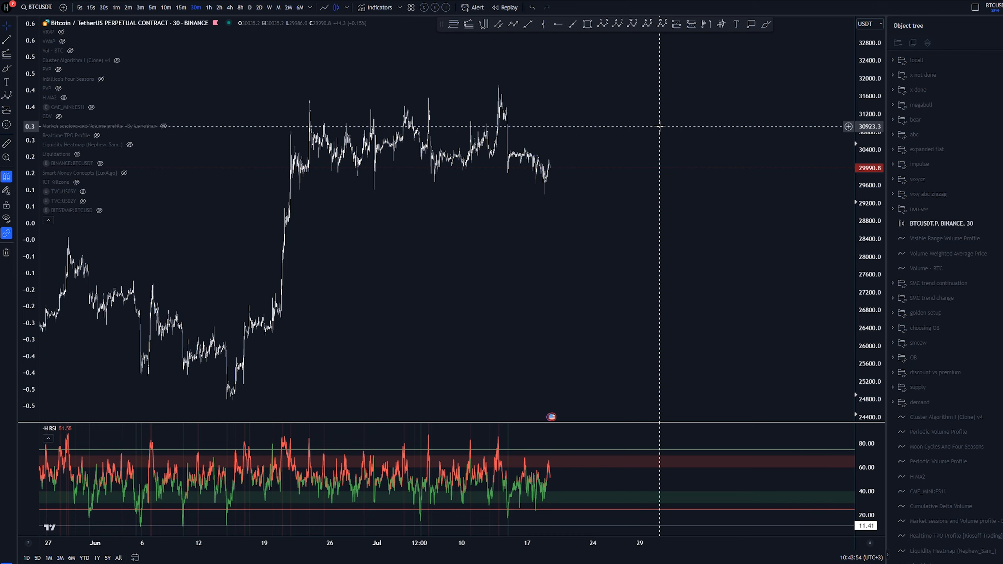
# Step: Switch the BTCUSDT perpetual chart from 30 minutes to the 1-hour timeframe
pyautogui.click(208, 7)
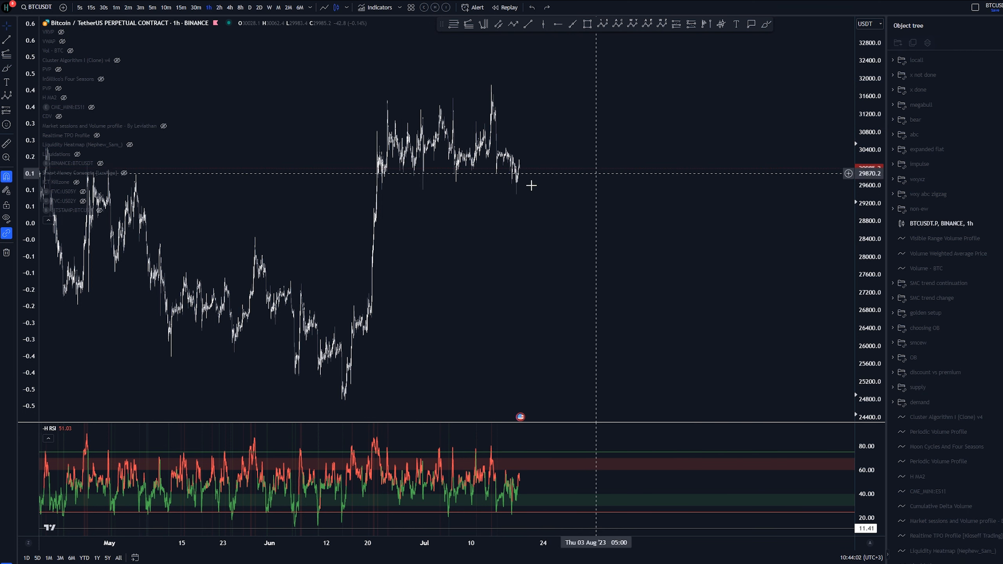
pyautogui.moveTo(378, 195)
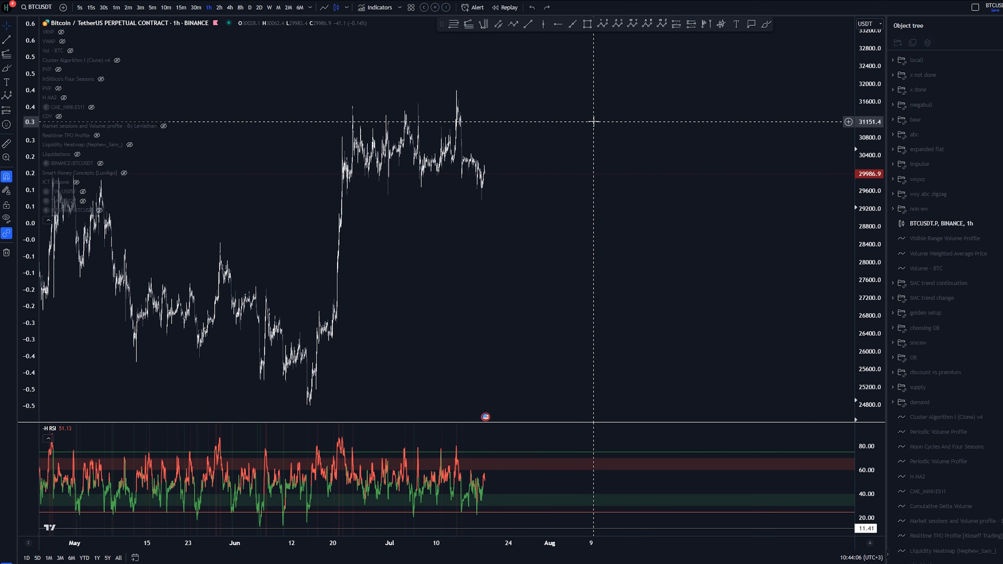
pyautogui.moveTo(436, 120)
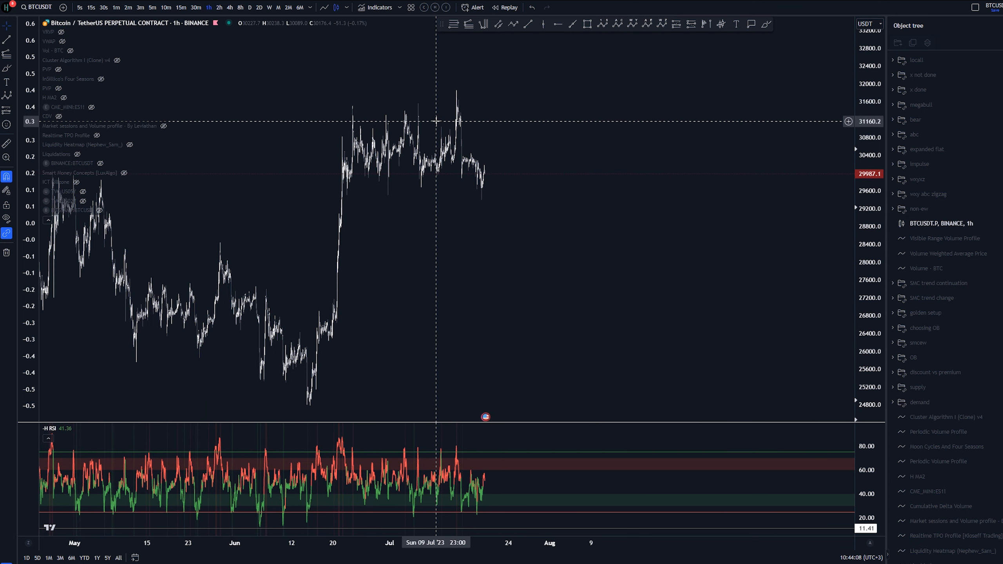
pyautogui.moveTo(404, 137)
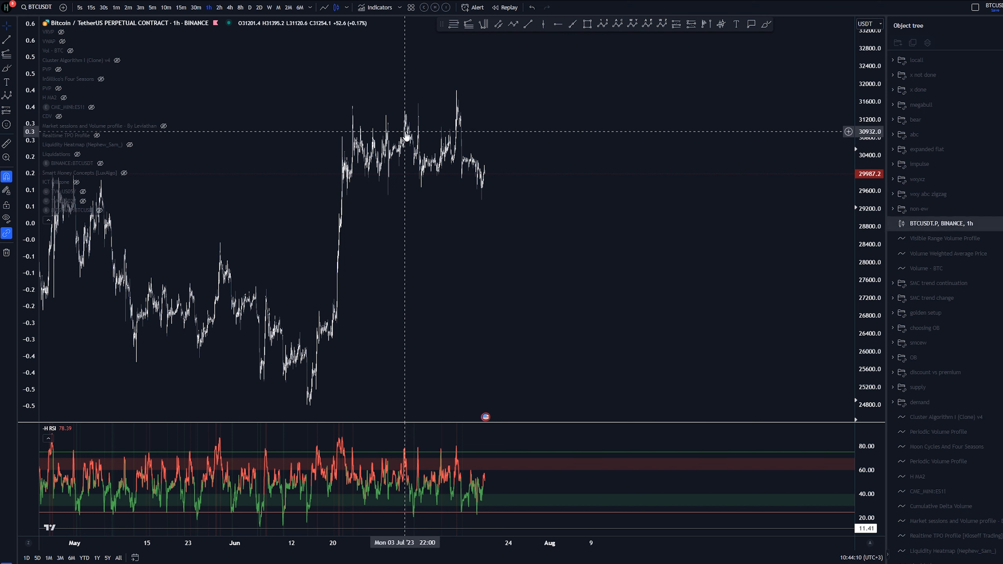
pyautogui.moveTo(515, 72)
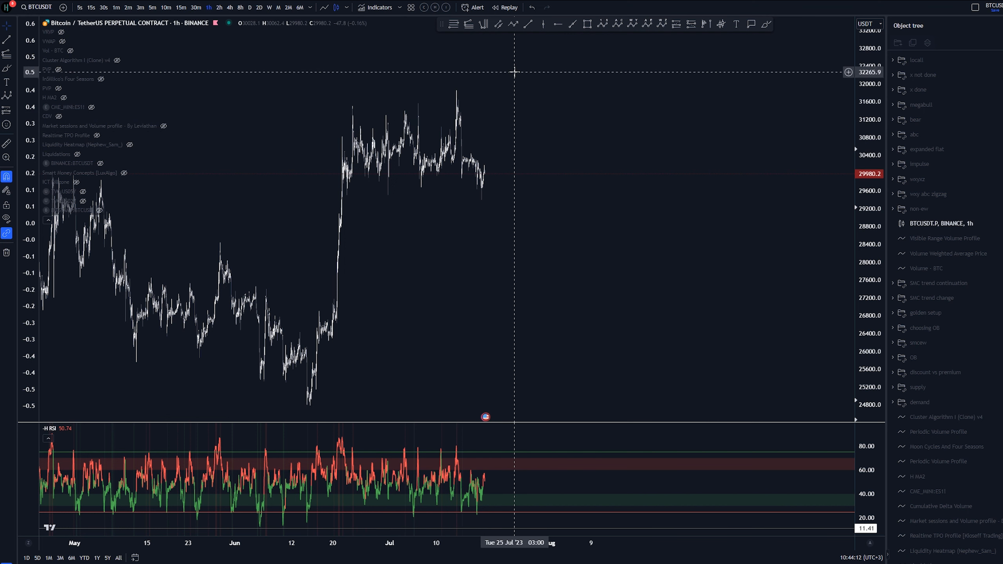
pyautogui.moveTo(574, 108)
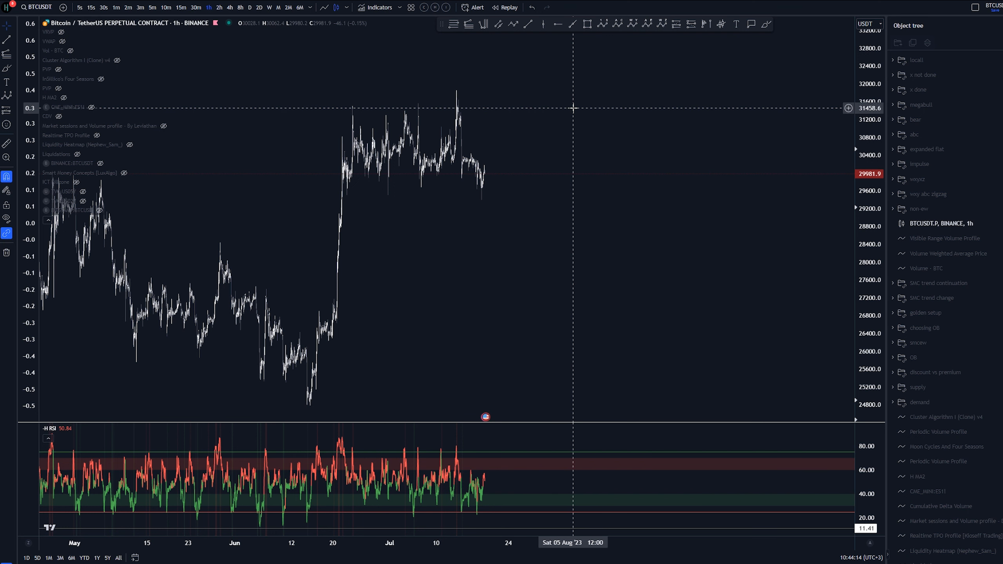
pyautogui.moveTo(577, 103)
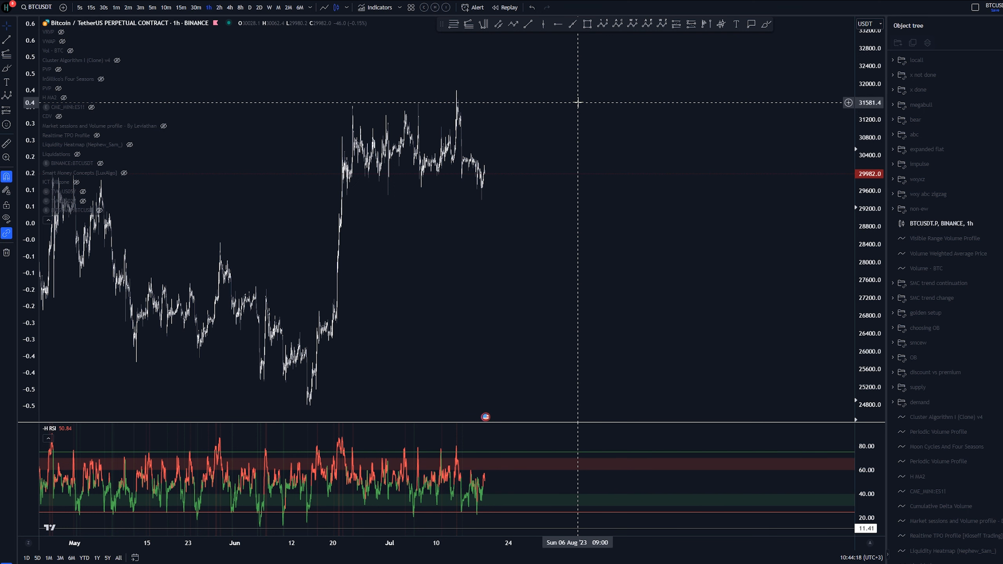
pyautogui.moveTo(543, 80)
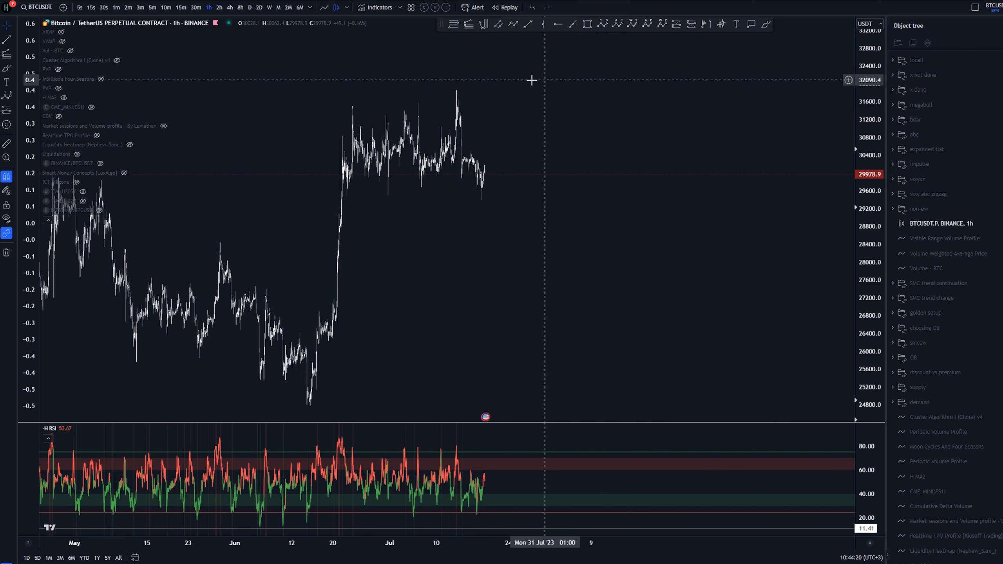
pyautogui.moveTo(422, 91)
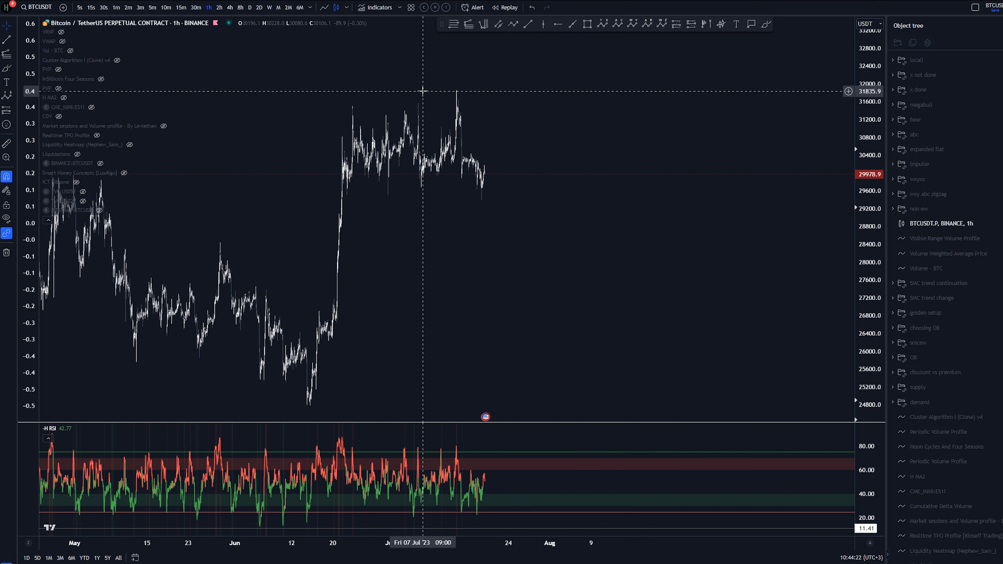
pyautogui.moveTo(400, 96)
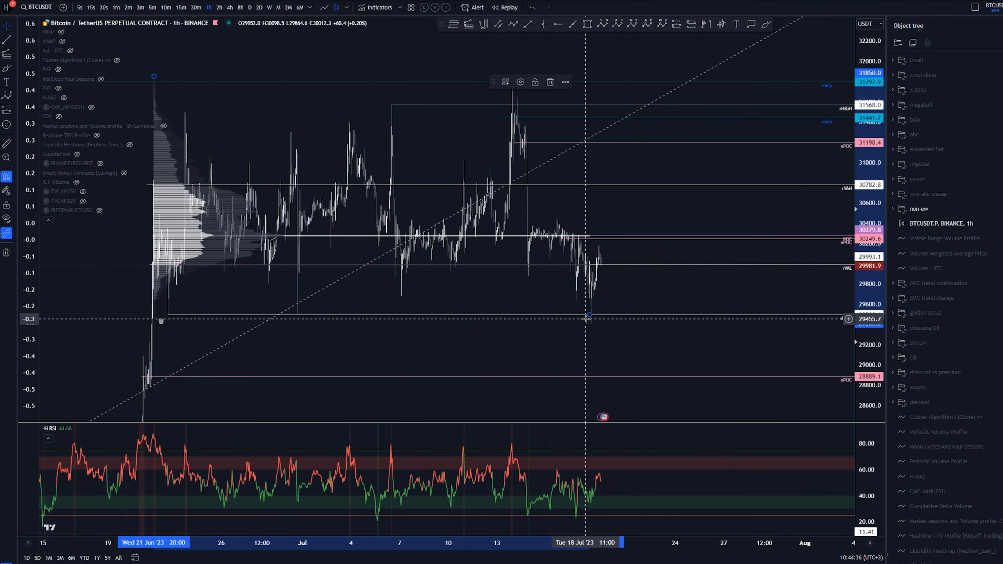
pyautogui.moveTo(656, 215)
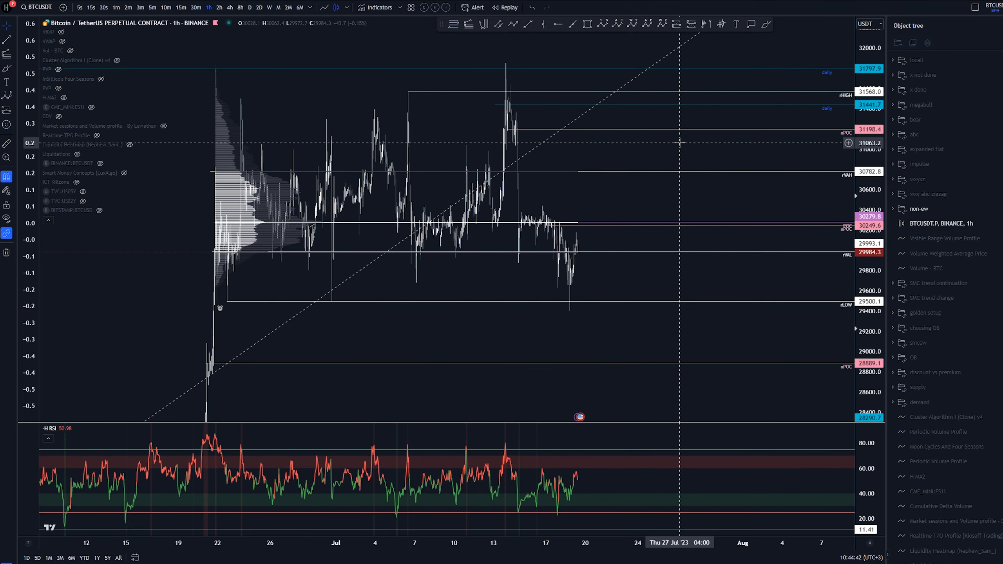
pyautogui.moveTo(223, 322)
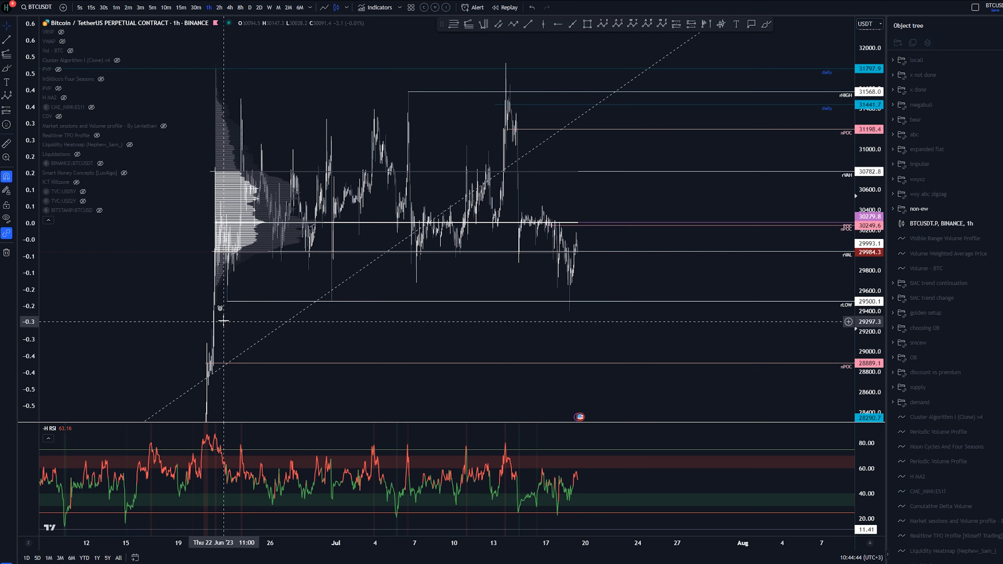
pyautogui.moveTo(329, 298)
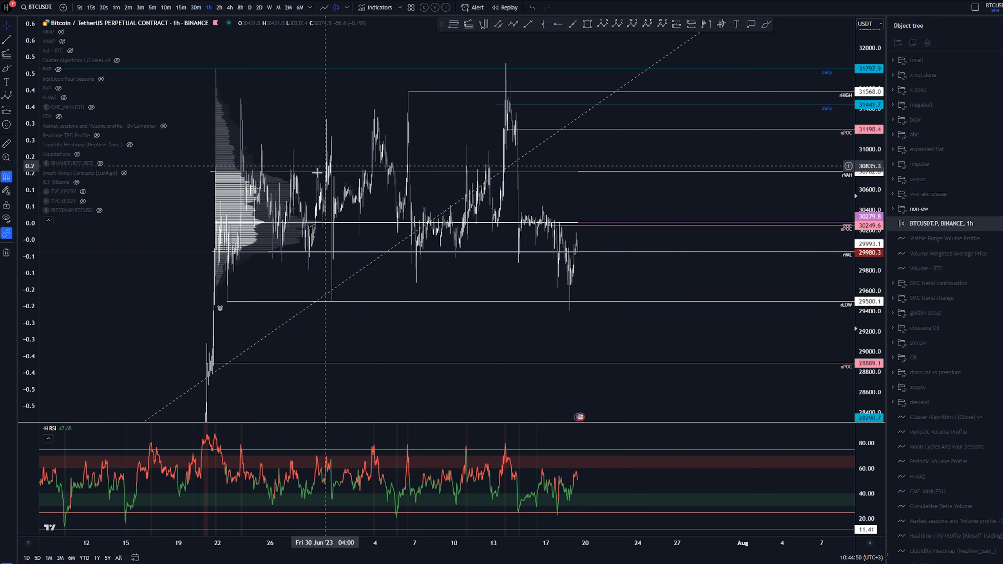
pyautogui.moveTo(289, 107)
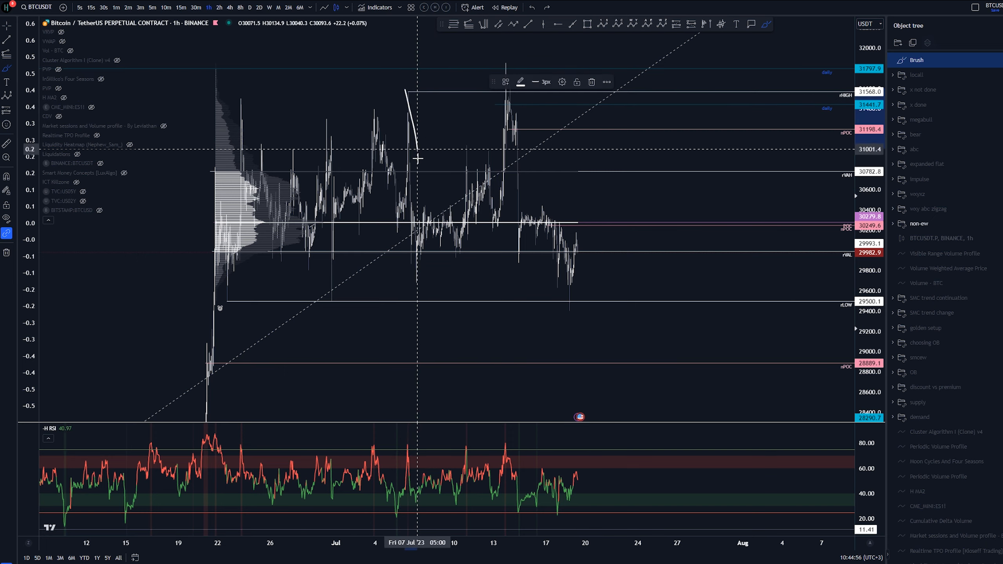
pyautogui.moveTo(328, 296)
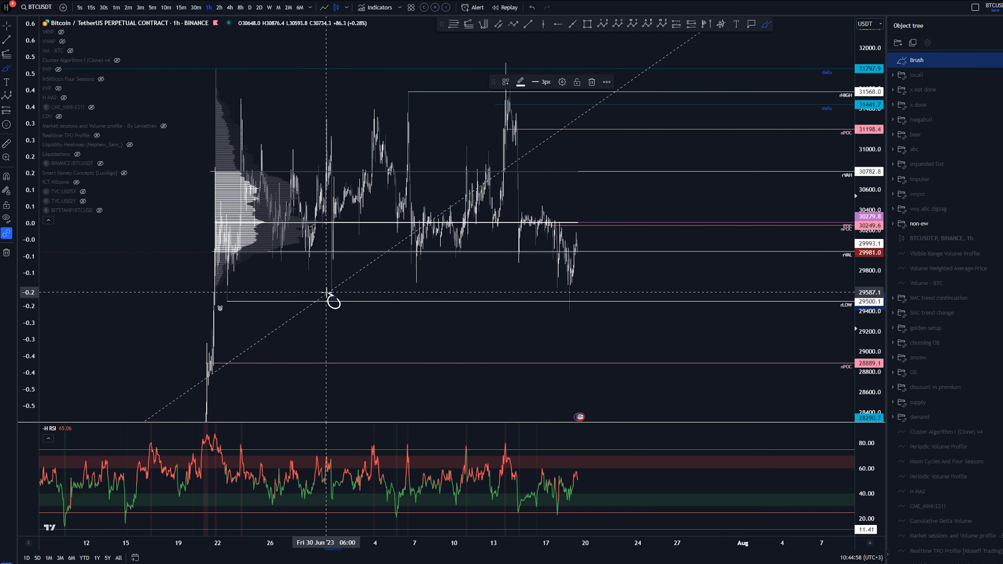
pyautogui.moveTo(467, 327)
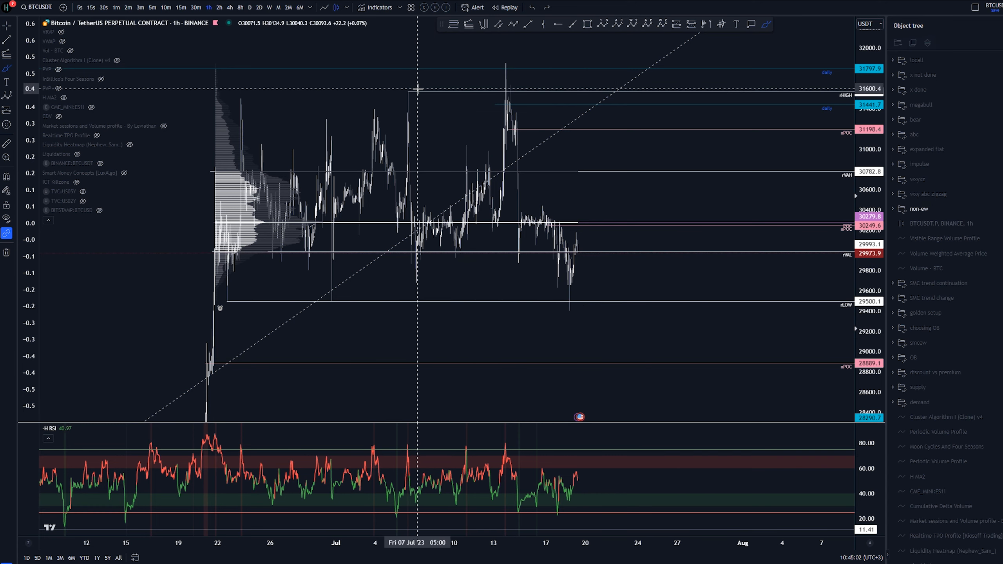
pyautogui.moveTo(440, 95)
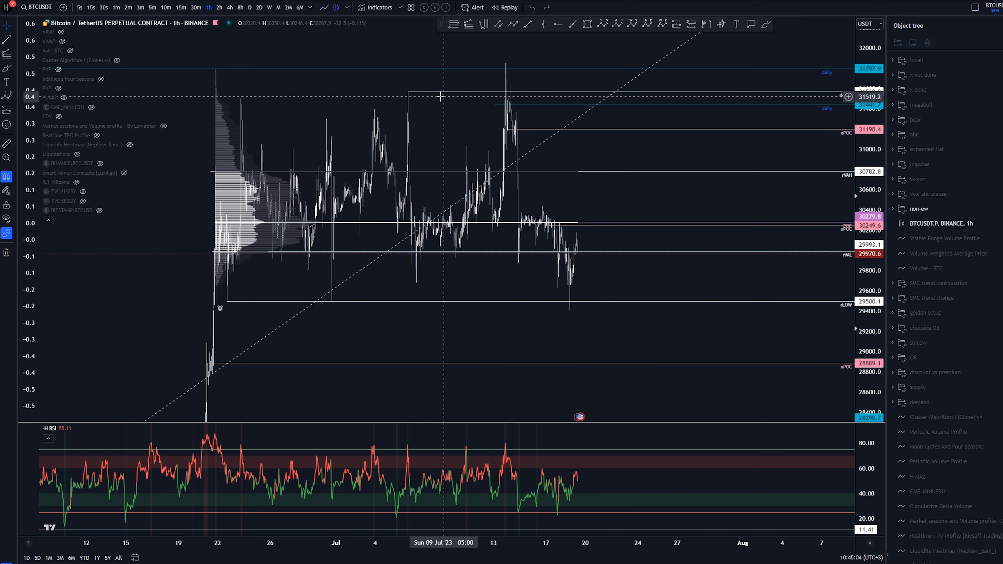
pyautogui.moveTo(416, 283)
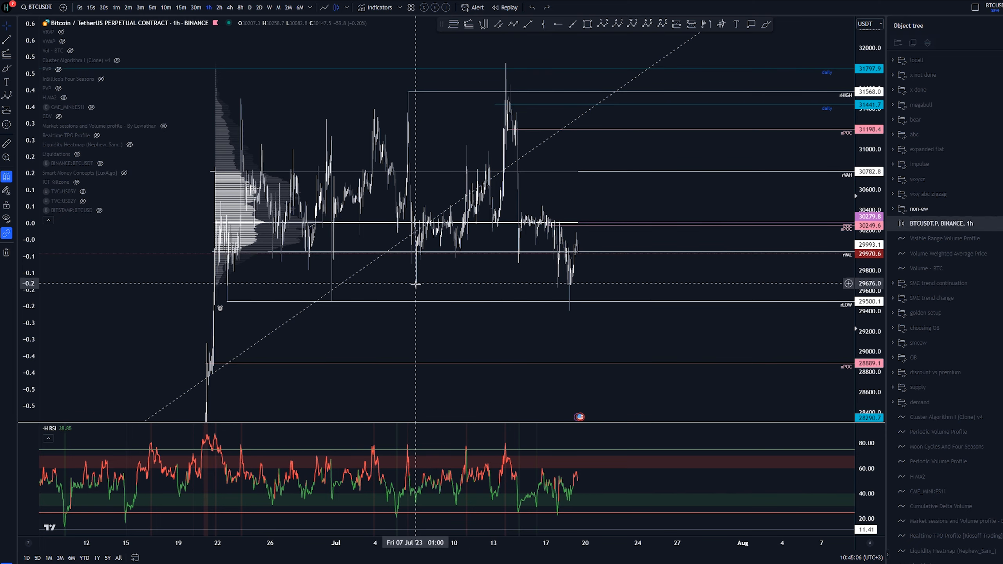
pyautogui.moveTo(510, 77)
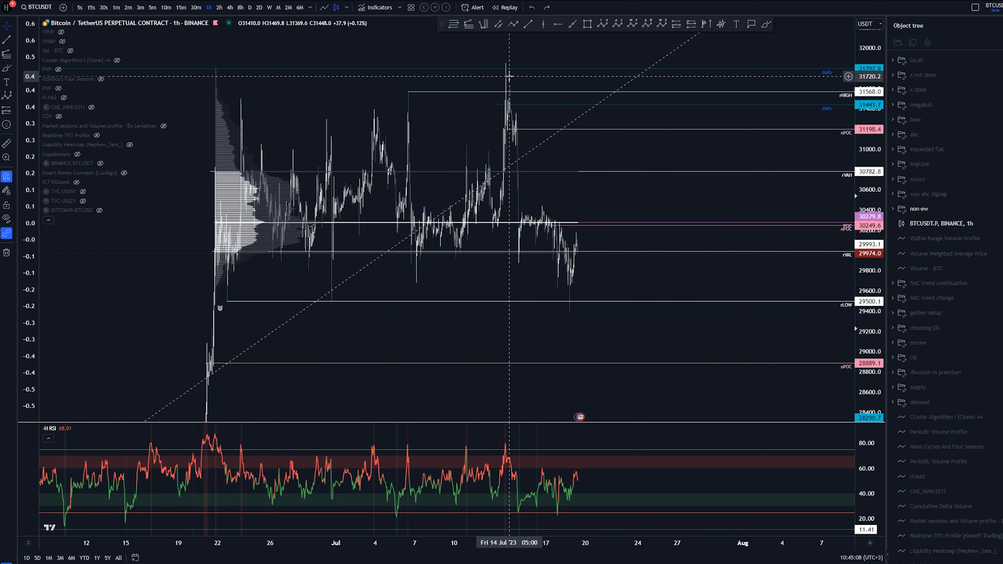
pyautogui.moveTo(512, 64)
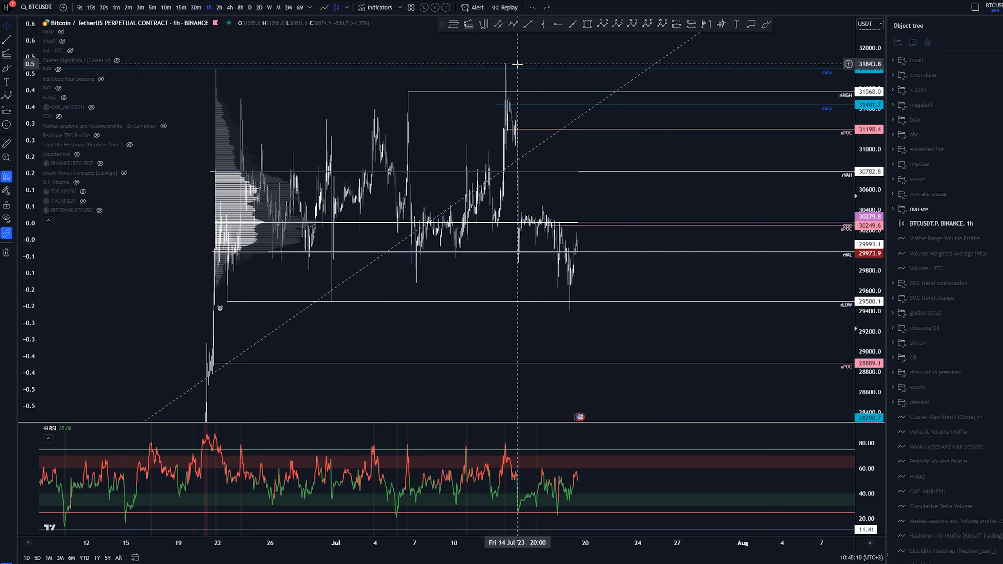
pyautogui.moveTo(845, 78)
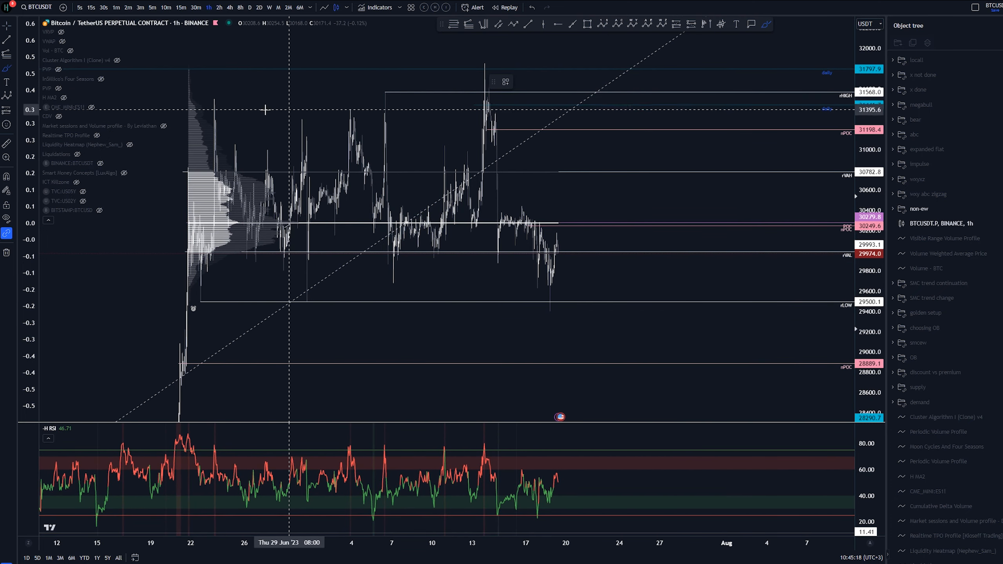
pyautogui.moveTo(480, 57)
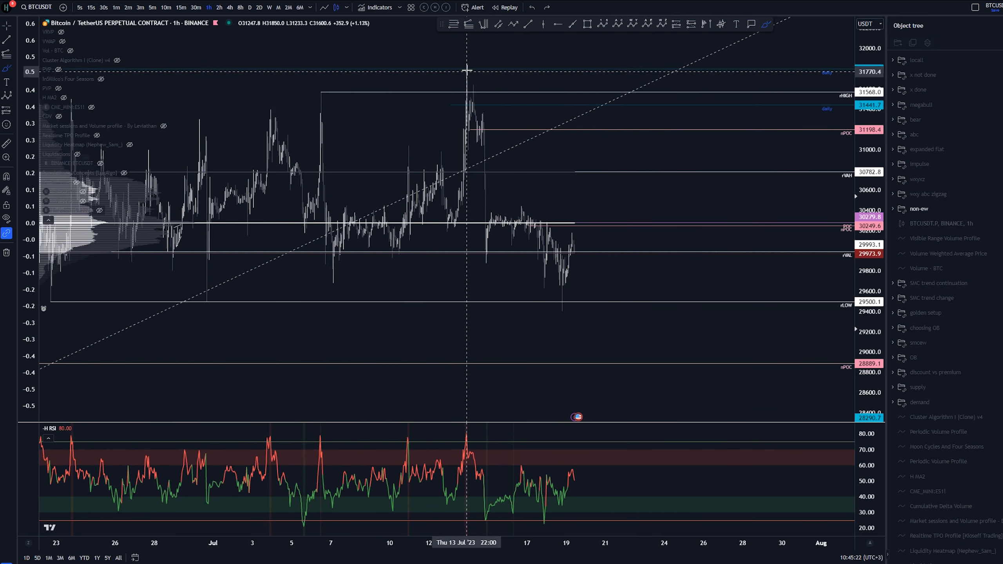
# Step: Hide the Market sessions boxes and select the Horizontal Ray in the Object tree for removal
pyautogui.click(467, 133)
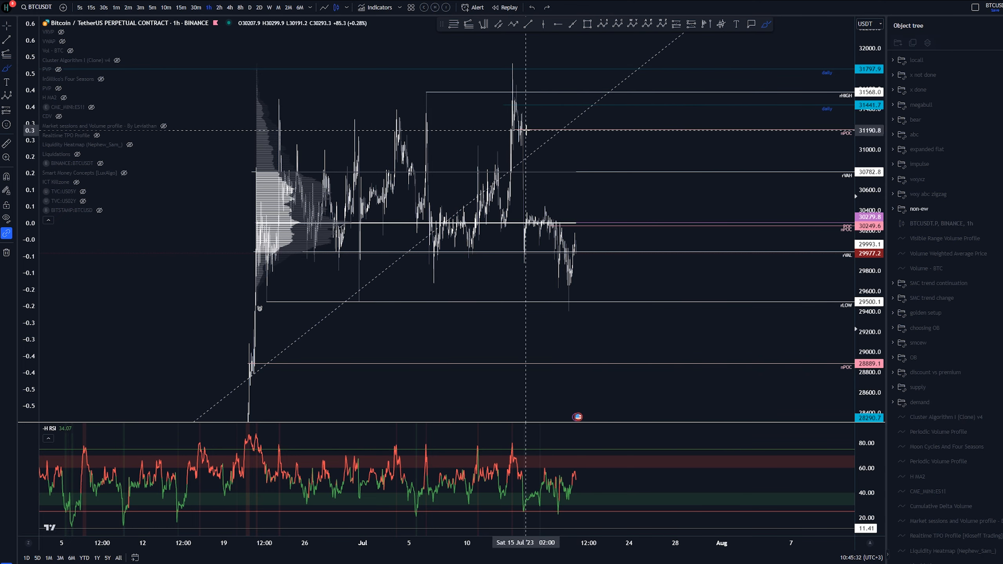
pyautogui.moveTo(448, 144)
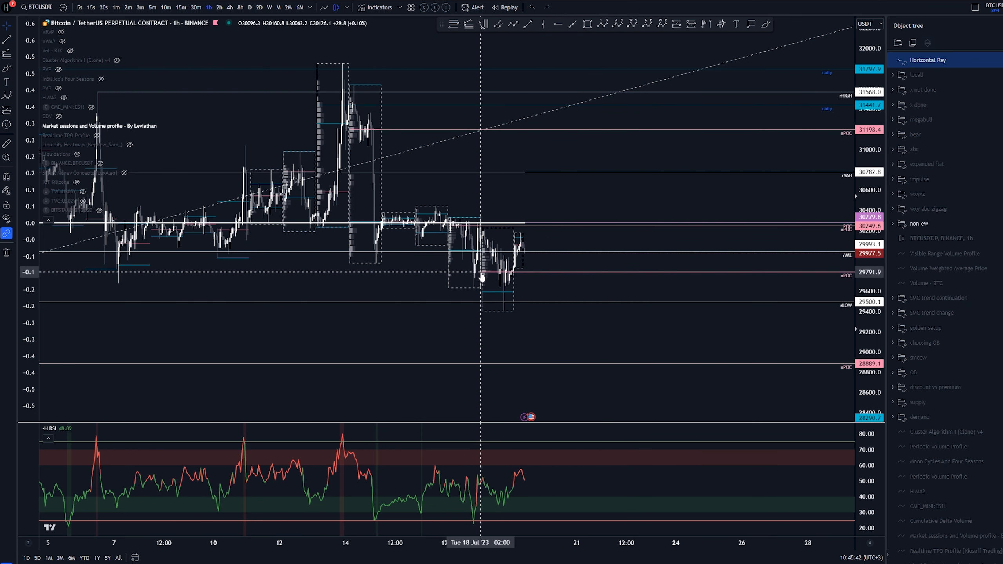
pyautogui.click(481, 271)
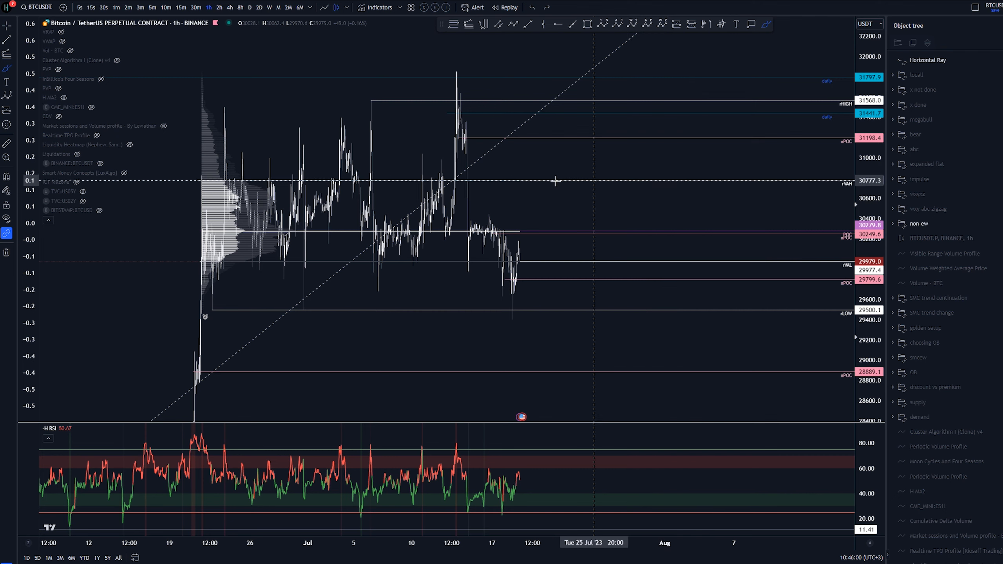
pyautogui.moveTo(601, 183)
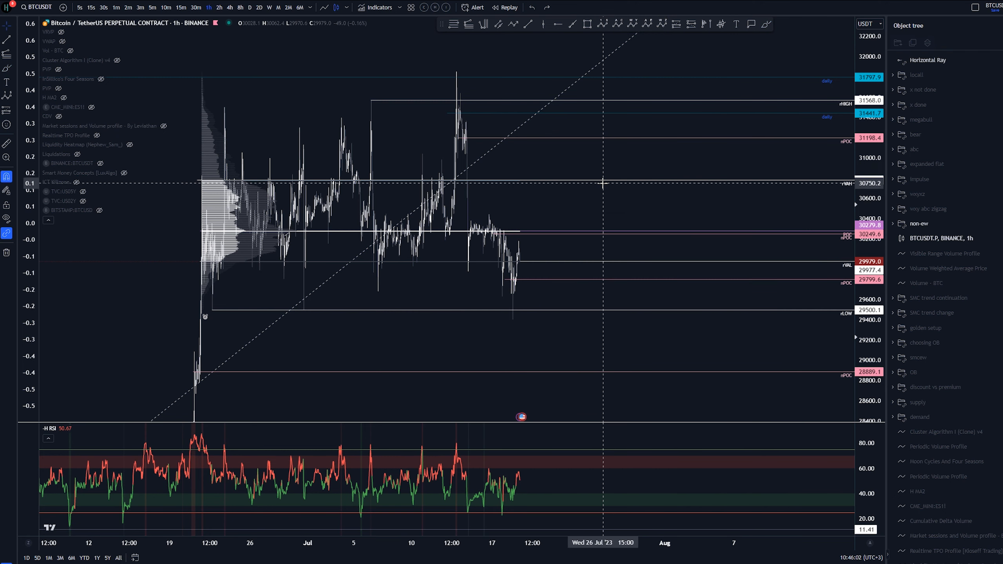
pyautogui.moveTo(827, 231)
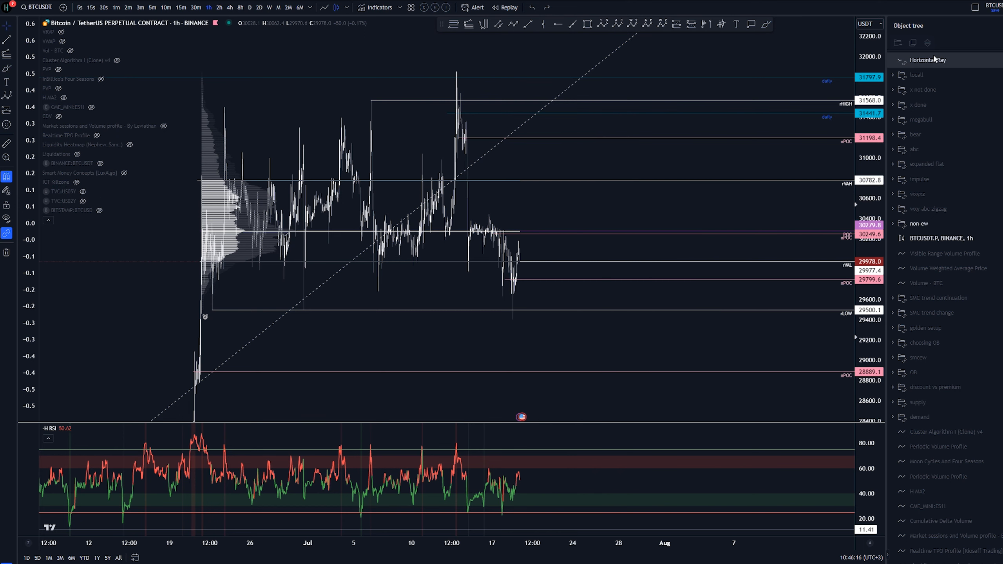
pyautogui.click(548, 218)
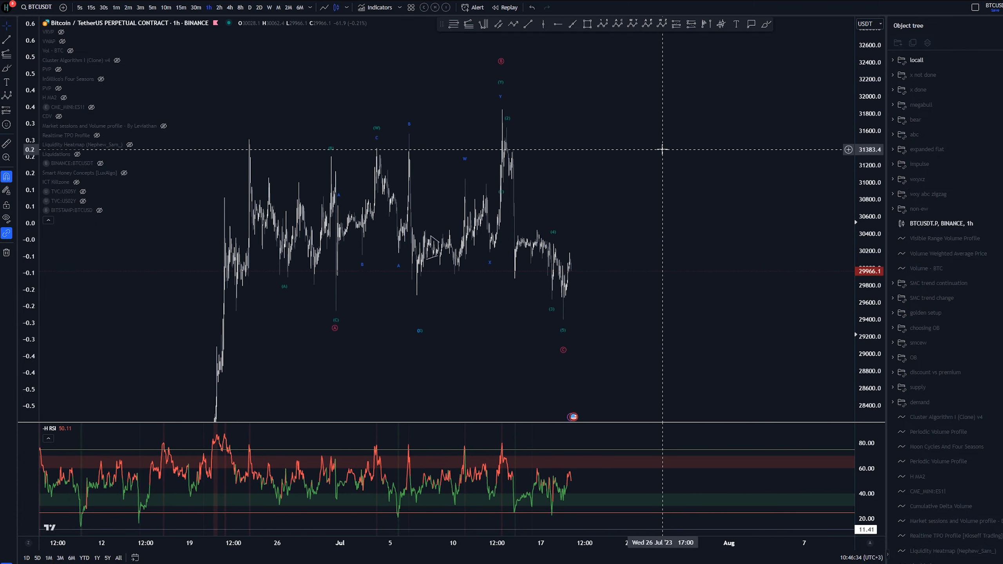
pyautogui.moveTo(426, 331)
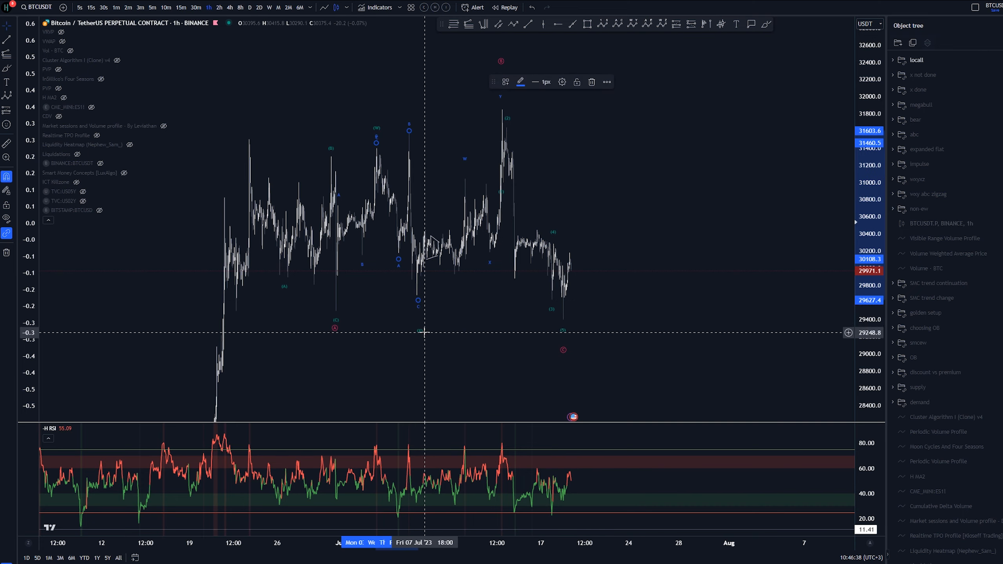
pyautogui.moveTo(254, 172)
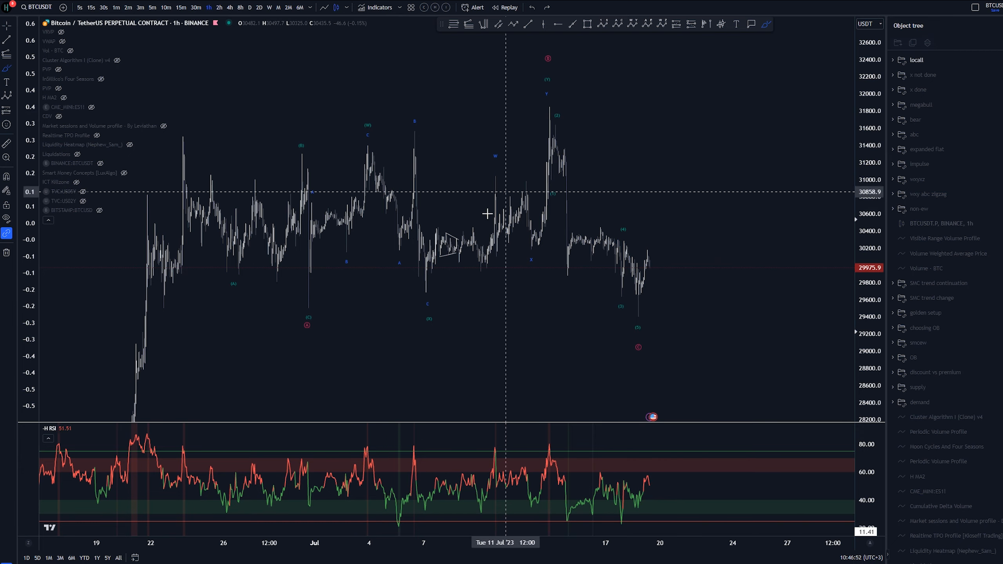
pyautogui.moveTo(437, 281)
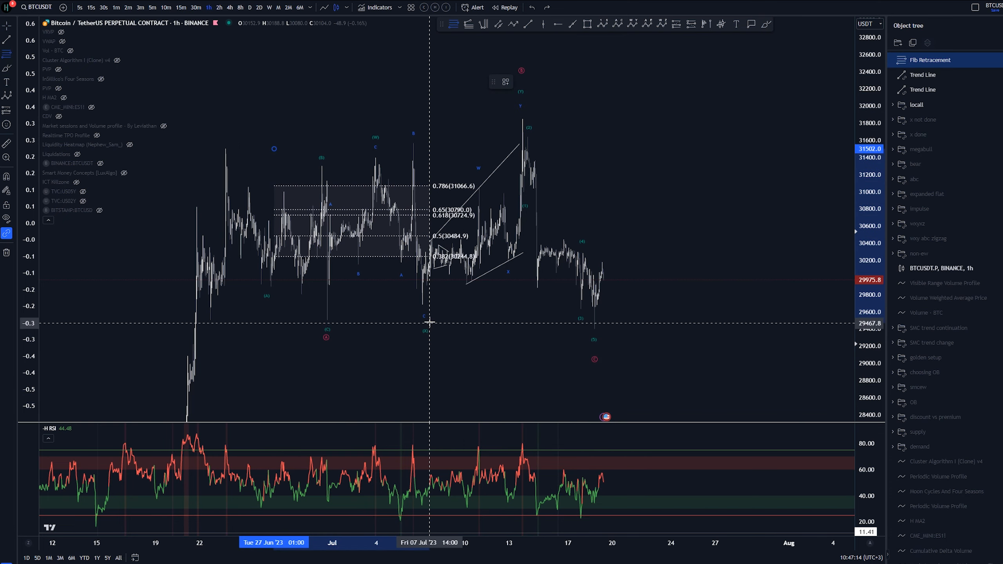
# Step: Reposition the Fibonacci retracement anchor and finish the brush circle around the 1.236 level
pyautogui.click(505, 81)
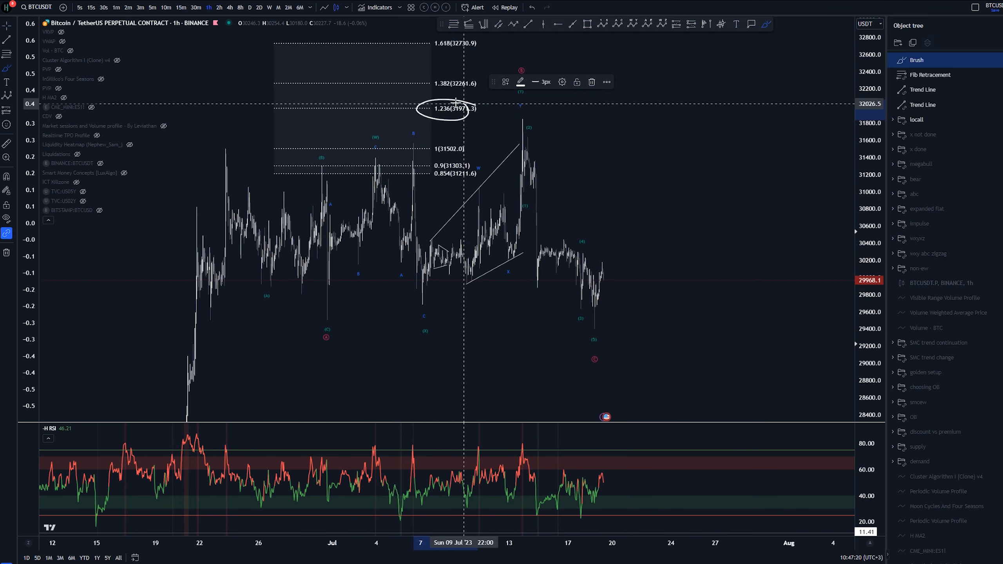
pyautogui.click(935, 59)
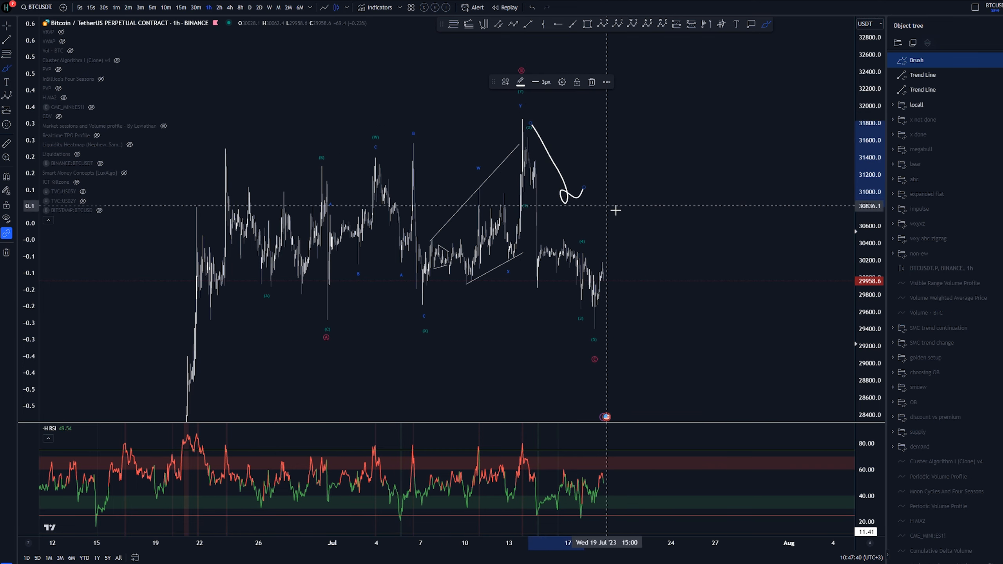
# Step: Remove the brush projection and switch the chart to 15-minute candles
pyautogui.click(590, 82)
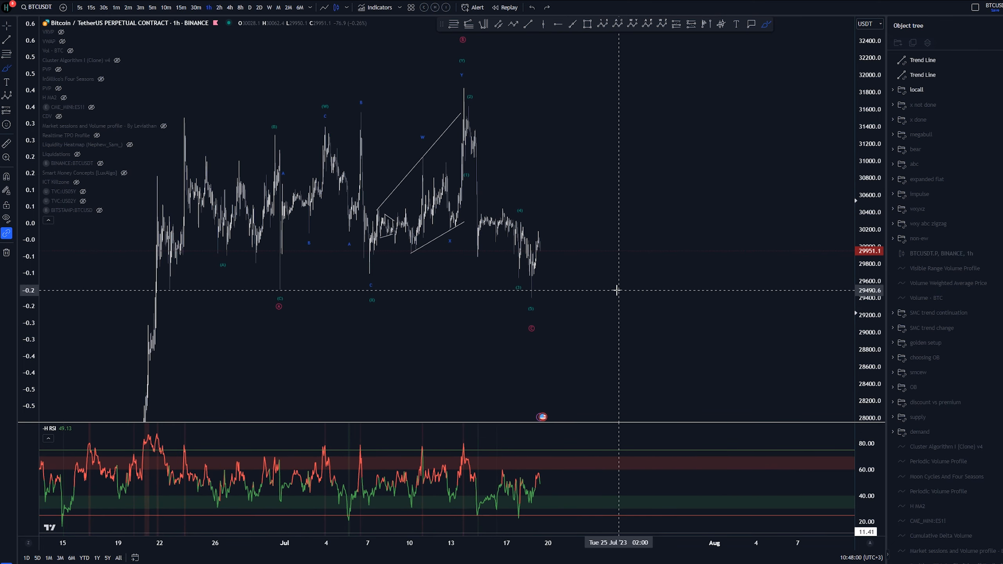
pyautogui.moveTo(234, 289)
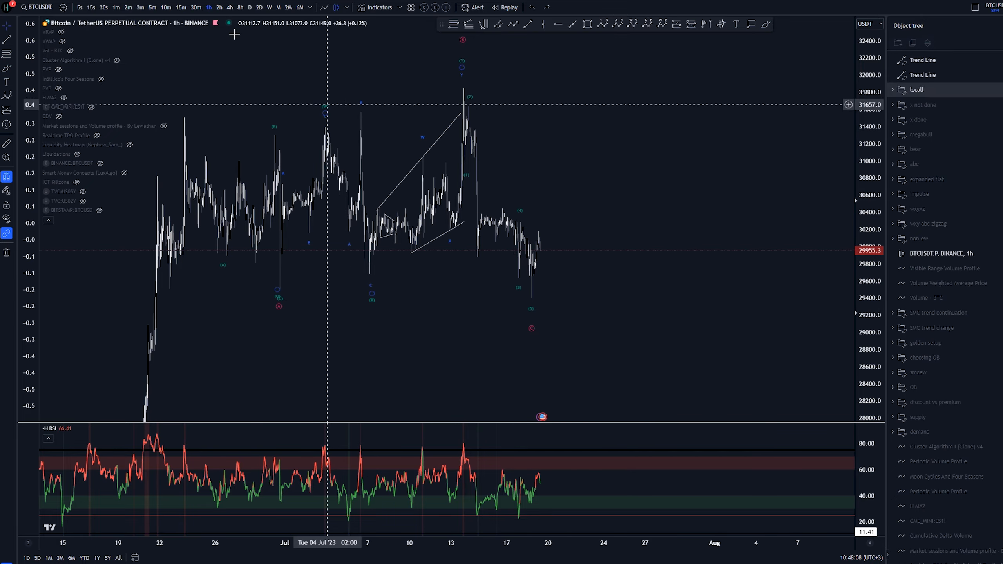
pyautogui.click(192, 7)
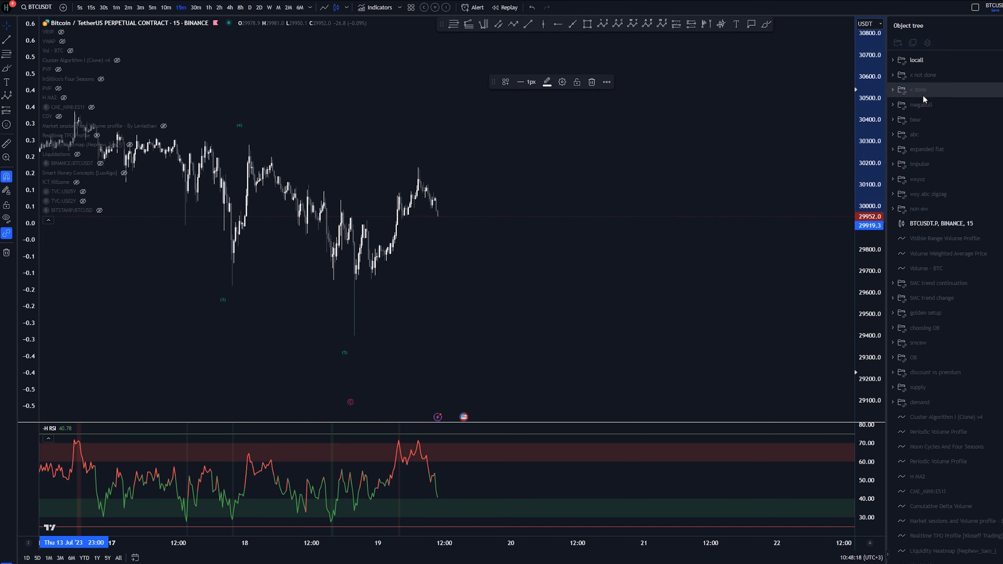
pyautogui.moveTo(355, 358)
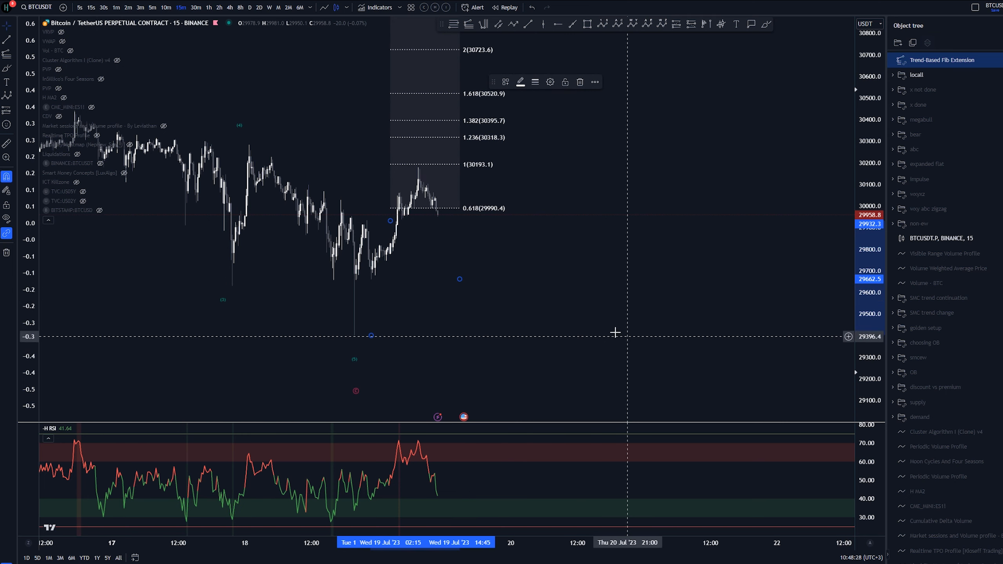
pyautogui.moveTo(419, 158)
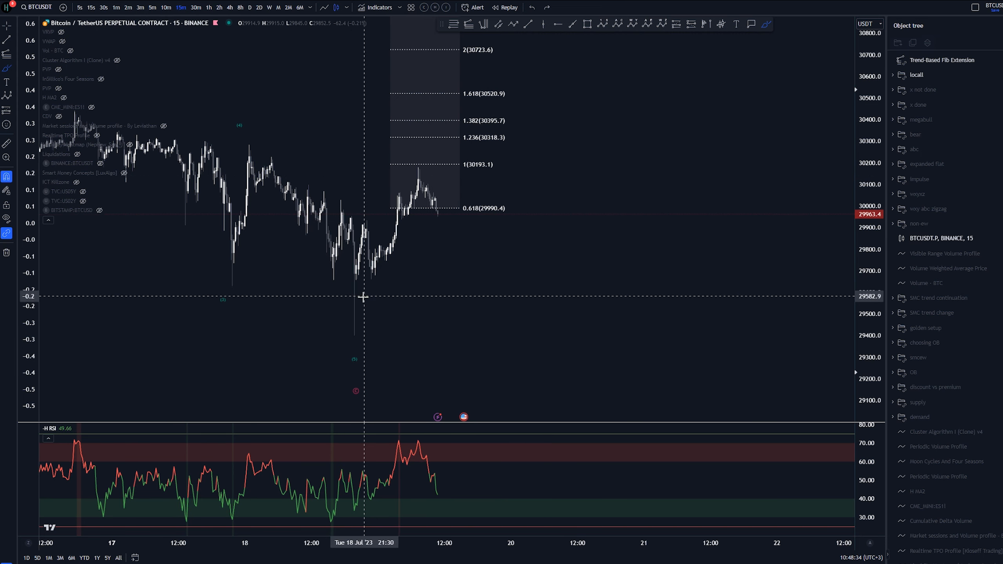
pyautogui.moveTo(373, 275)
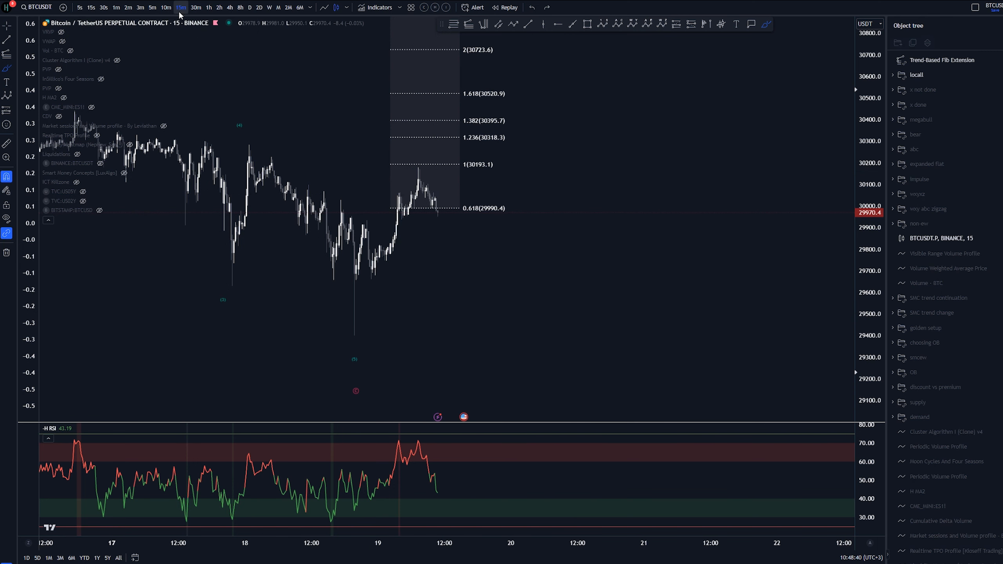
pyautogui.moveTo(404, 187)
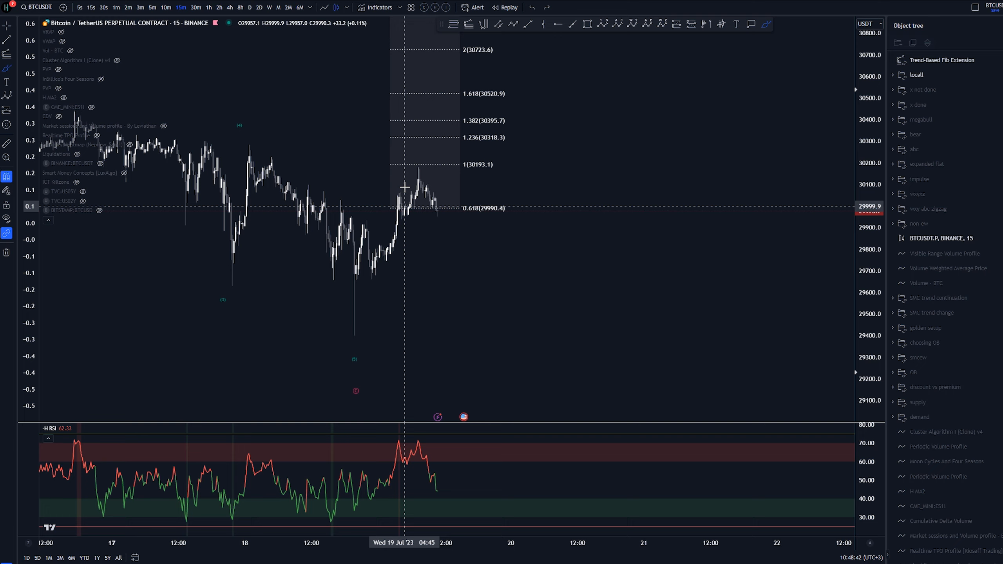
pyautogui.moveTo(405, 192)
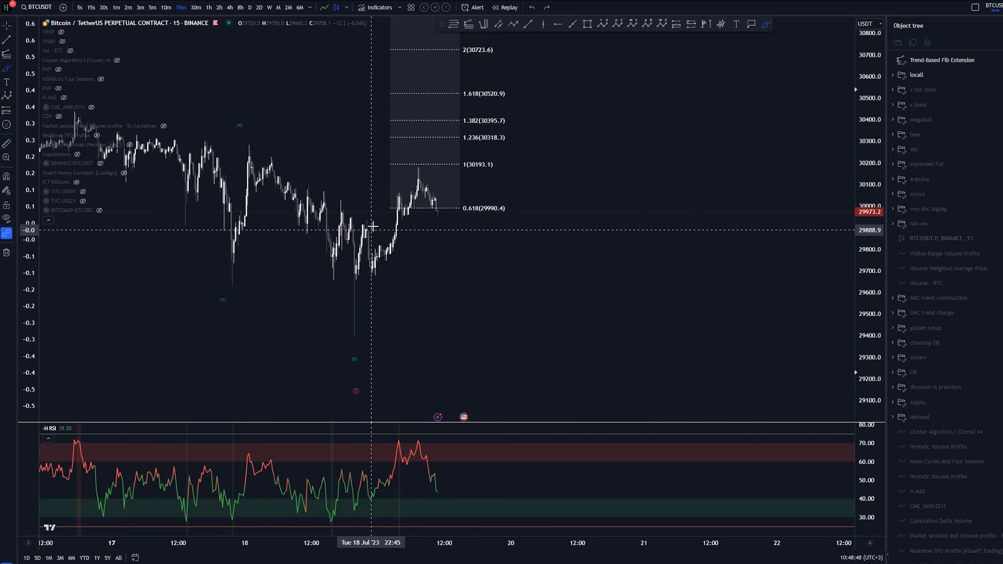
# Step: Switch the chart to 10-minute candles after placing the Fib extension up to 30723.6
pyautogui.click(165, 7)
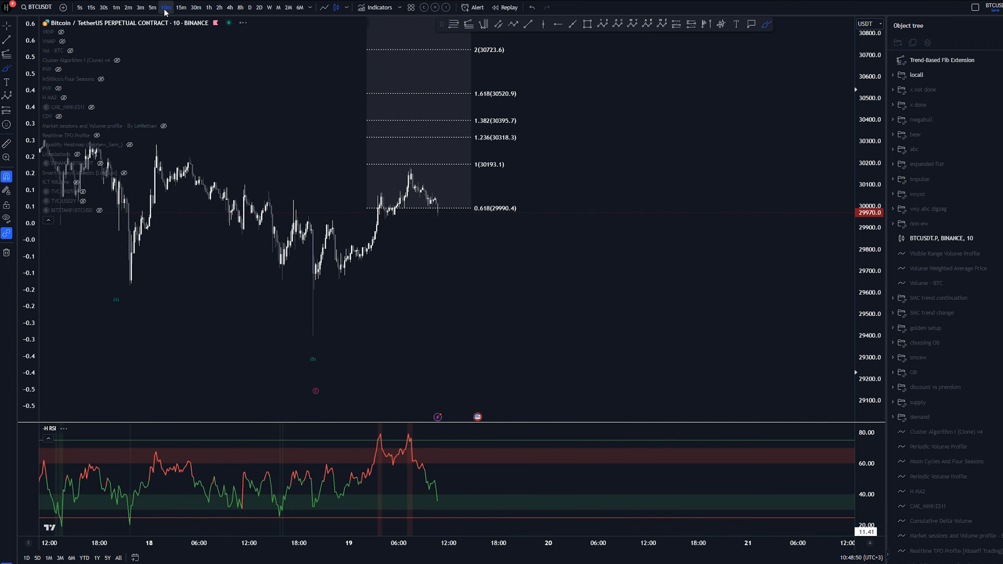
pyautogui.click(153, 7)
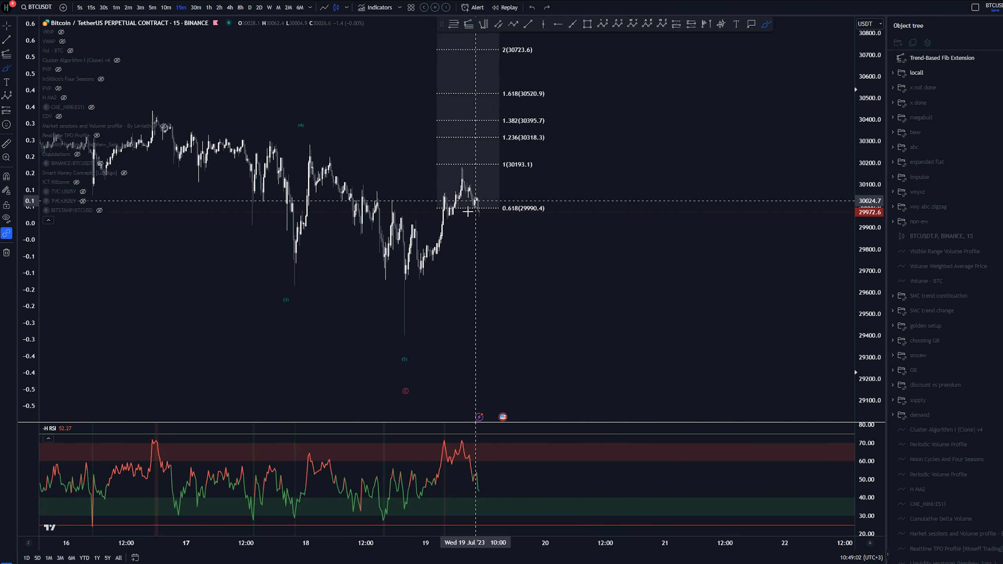
pyautogui.moveTo(399, 327)
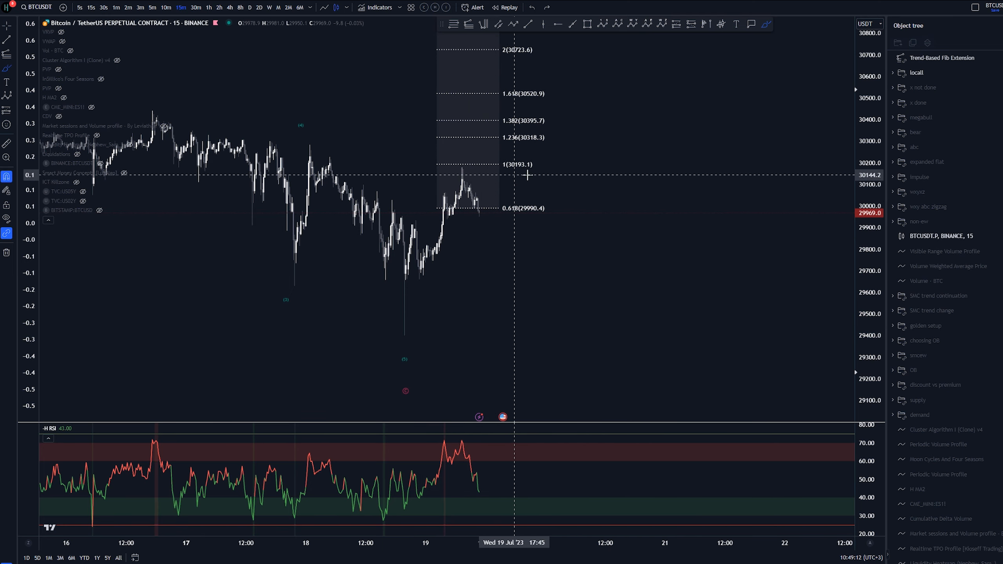
pyautogui.moveTo(405, 338)
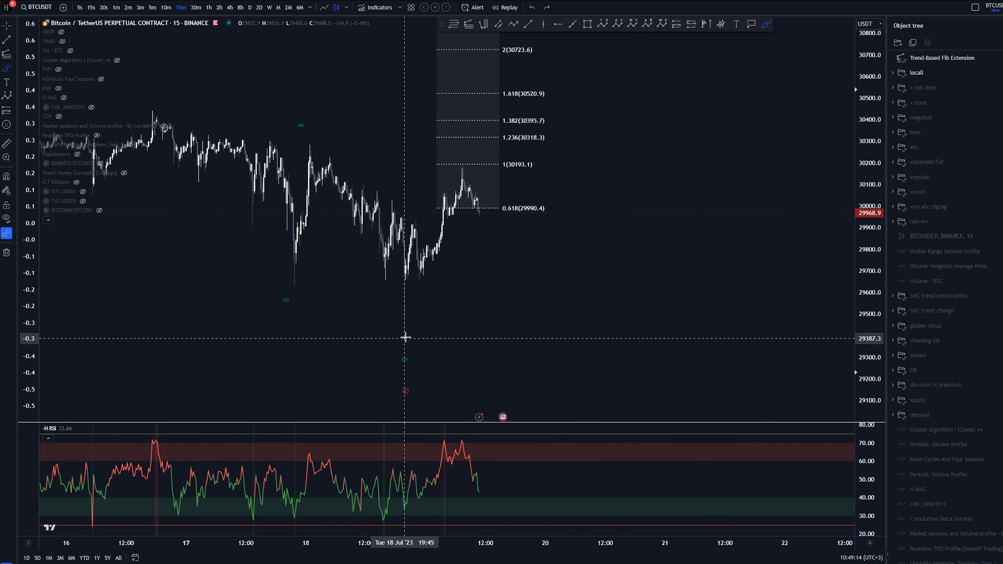
pyautogui.moveTo(416, 271)
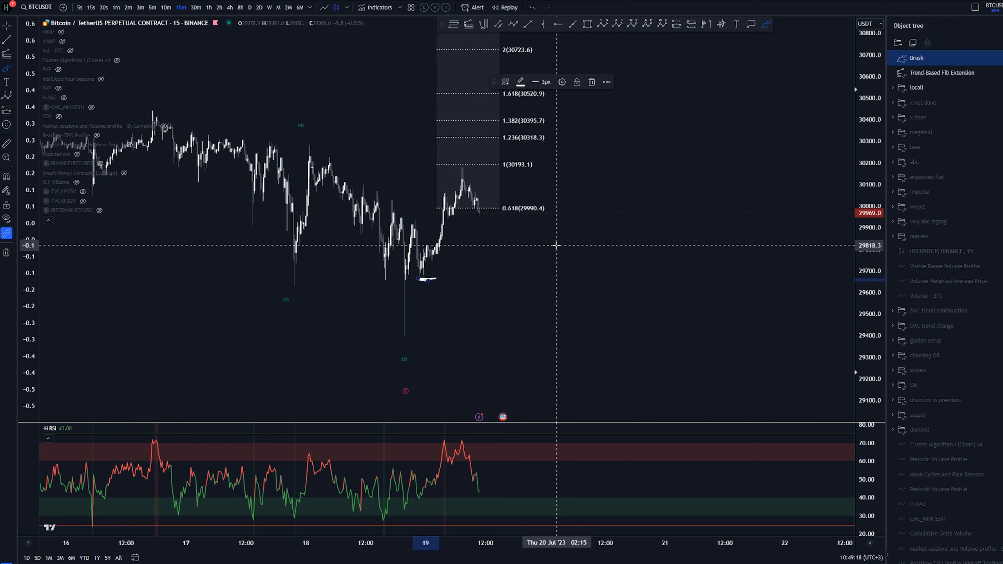
pyautogui.moveTo(427, 280)
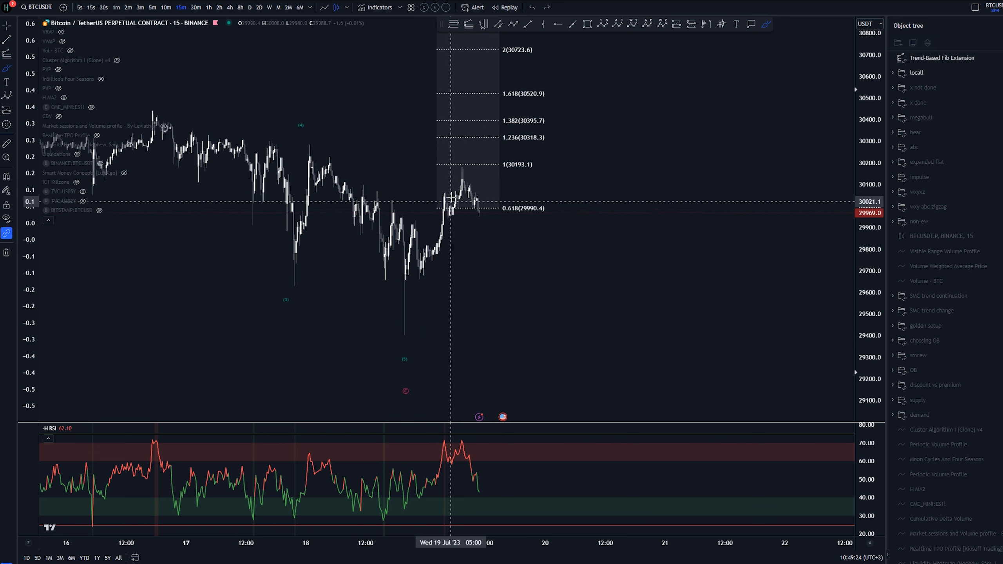
pyautogui.moveTo(421, 278)
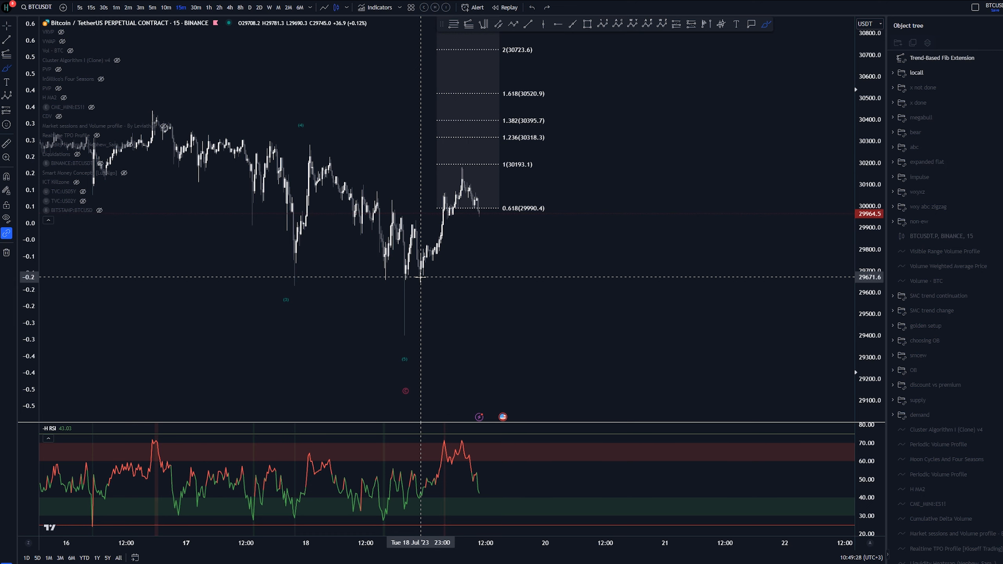
pyautogui.moveTo(405, 340)
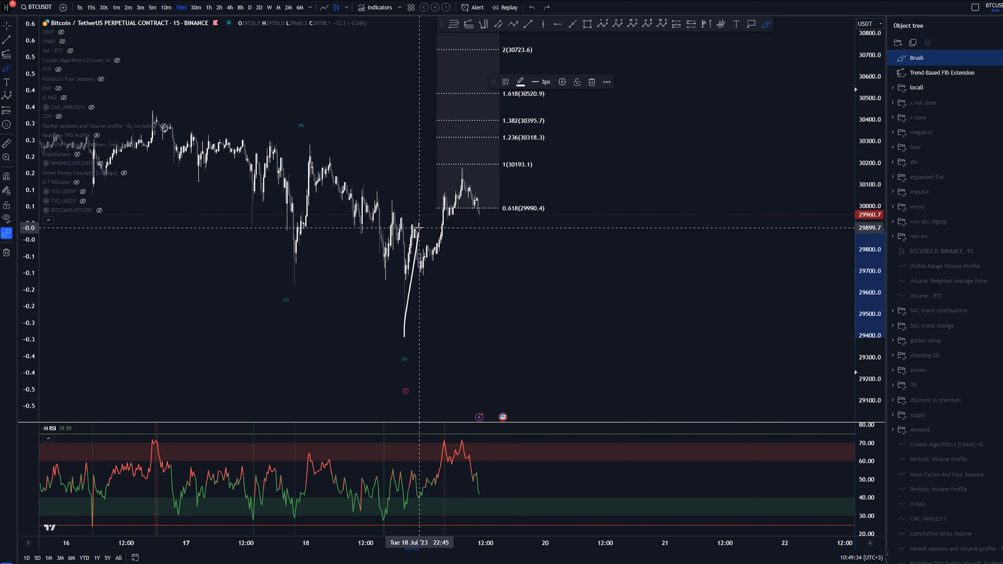
pyautogui.moveTo(462, 174)
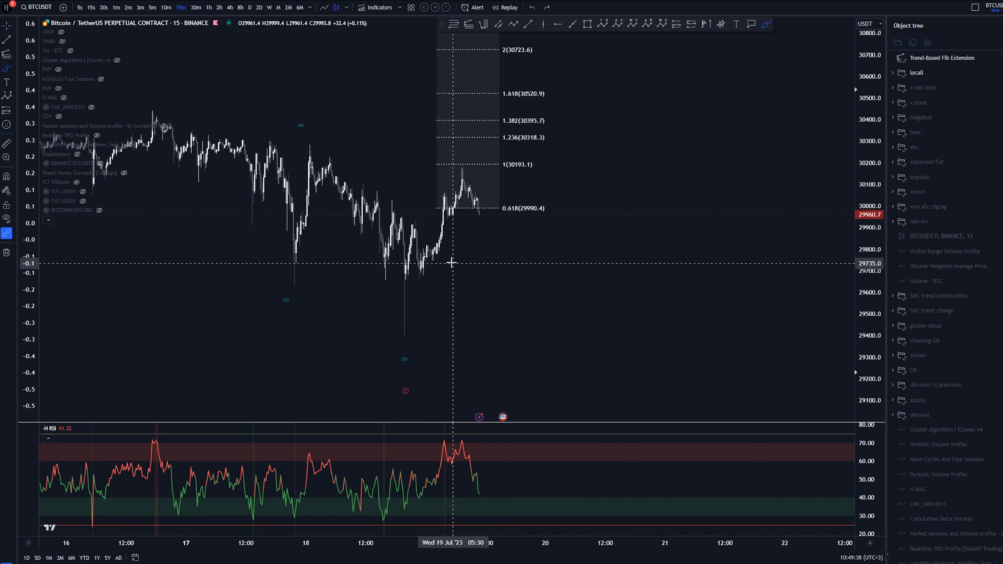
pyautogui.moveTo(404, 323)
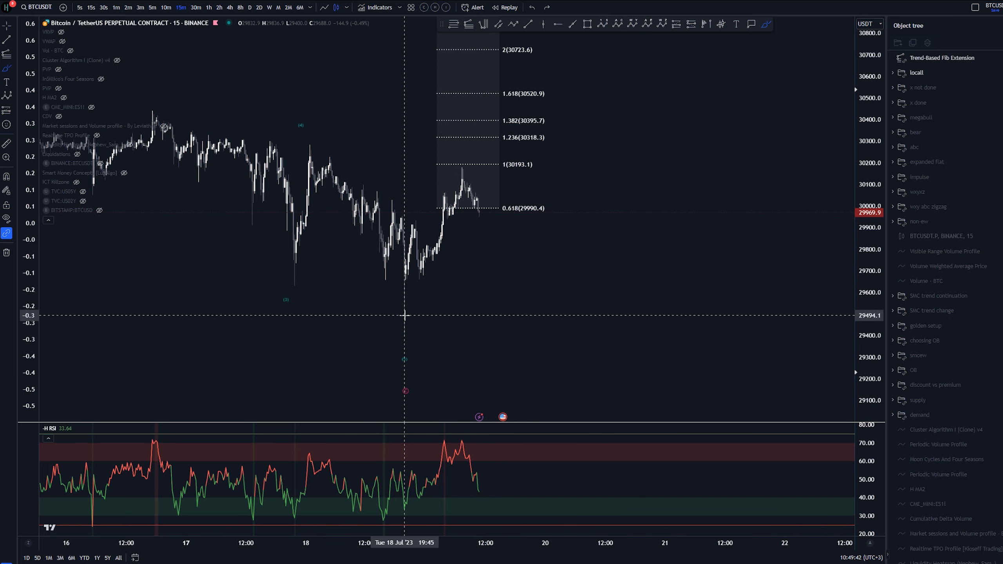
pyautogui.moveTo(406, 308)
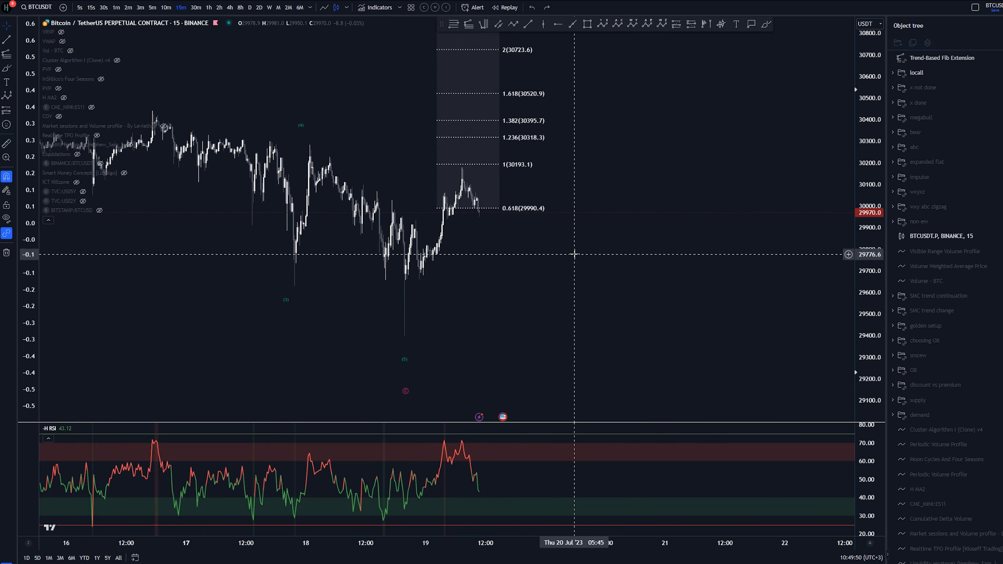
# Step: Return to the 1-hour timeframe and delete the brush projection just drawn
pyautogui.click(208, 7)
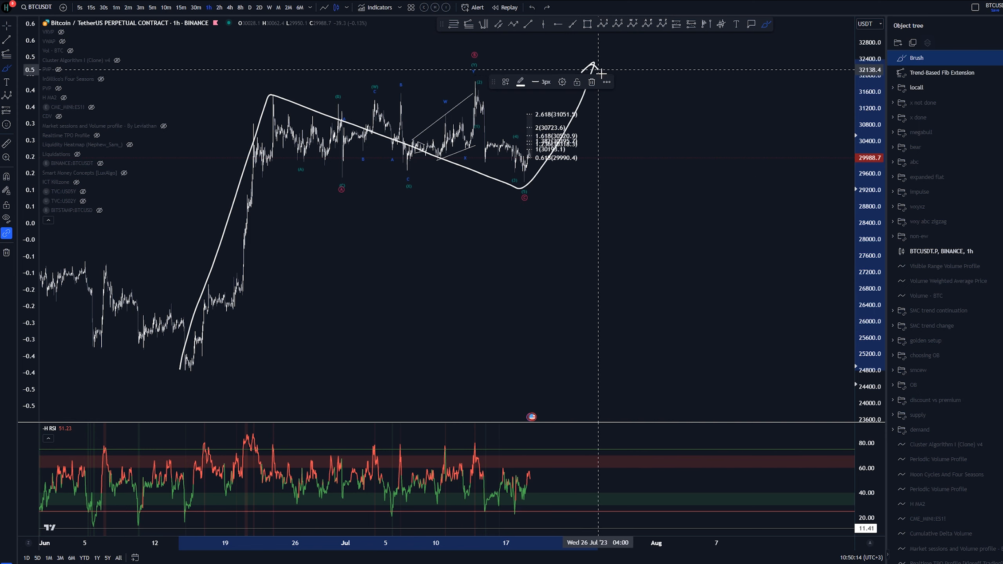
pyautogui.click(590, 82)
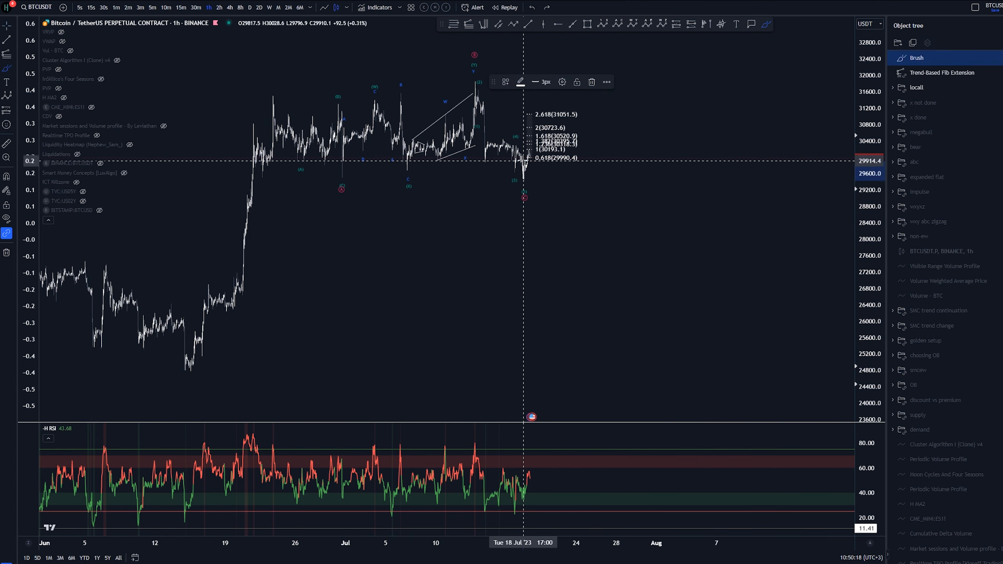
pyautogui.moveTo(528, 156)
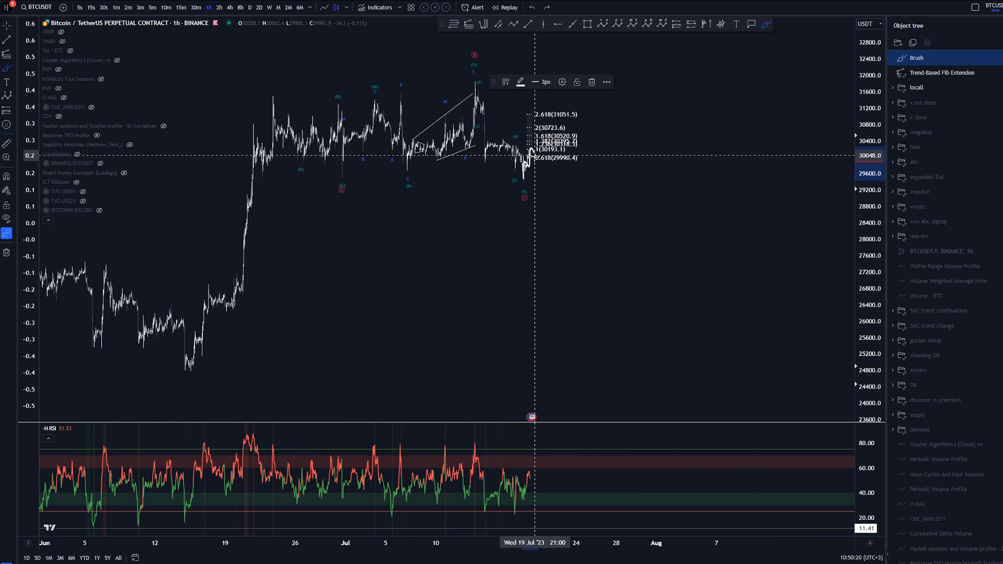
pyautogui.moveTo(579, 224)
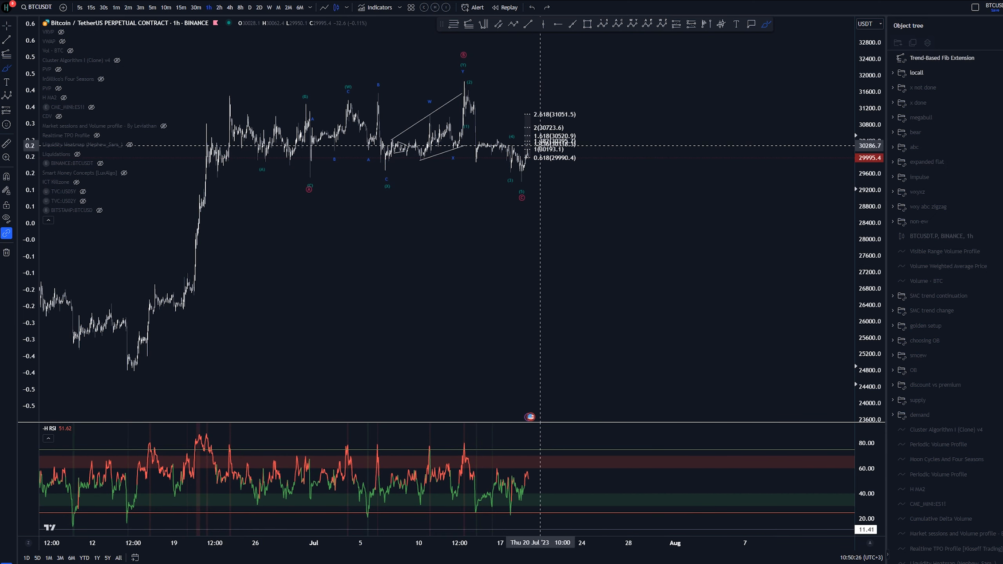
pyautogui.moveTo(536, 157)
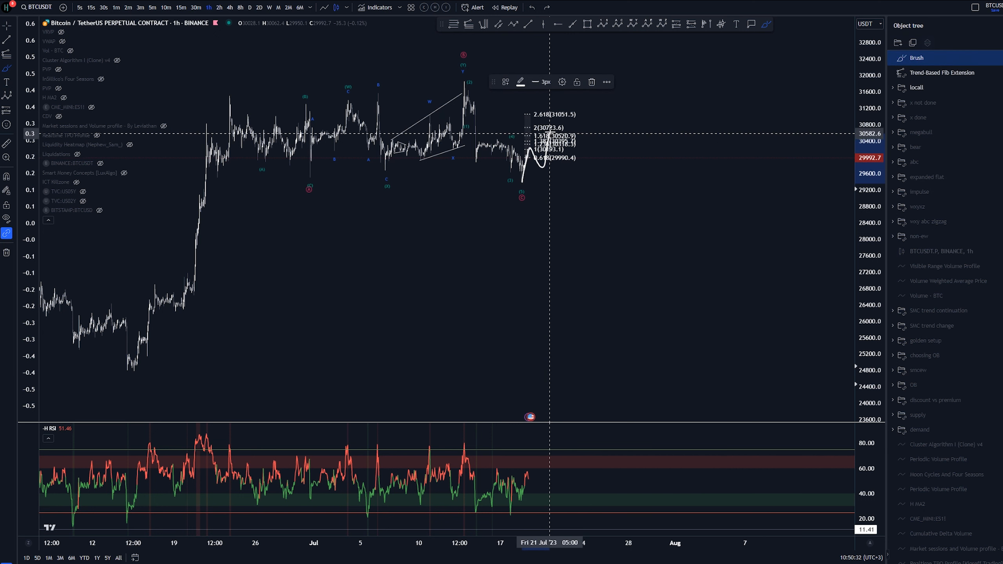
pyautogui.moveTo(551, 129)
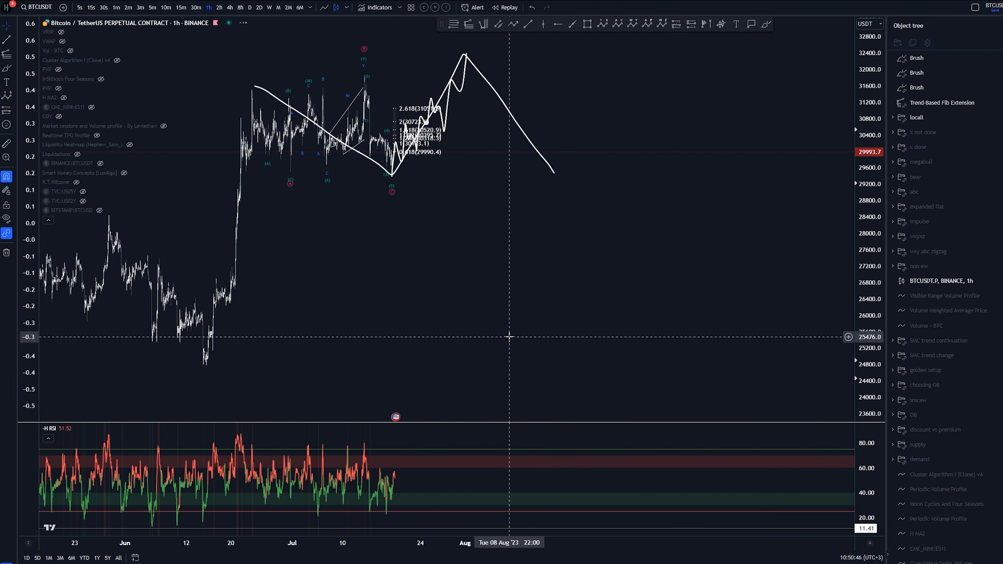
pyautogui.moveTo(511, 173)
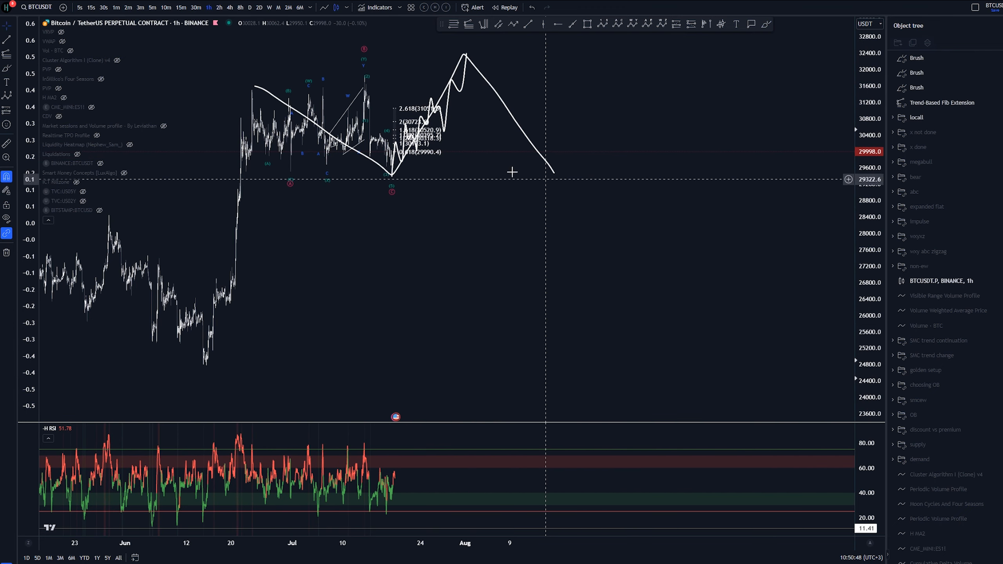
pyautogui.moveTo(314, 112)
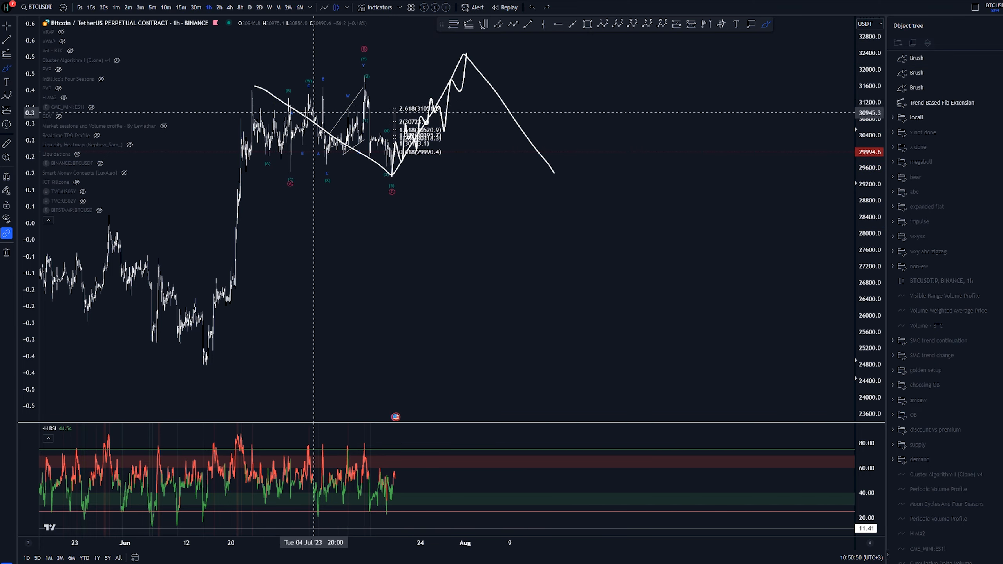
pyautogui.moveTo(587, 200)
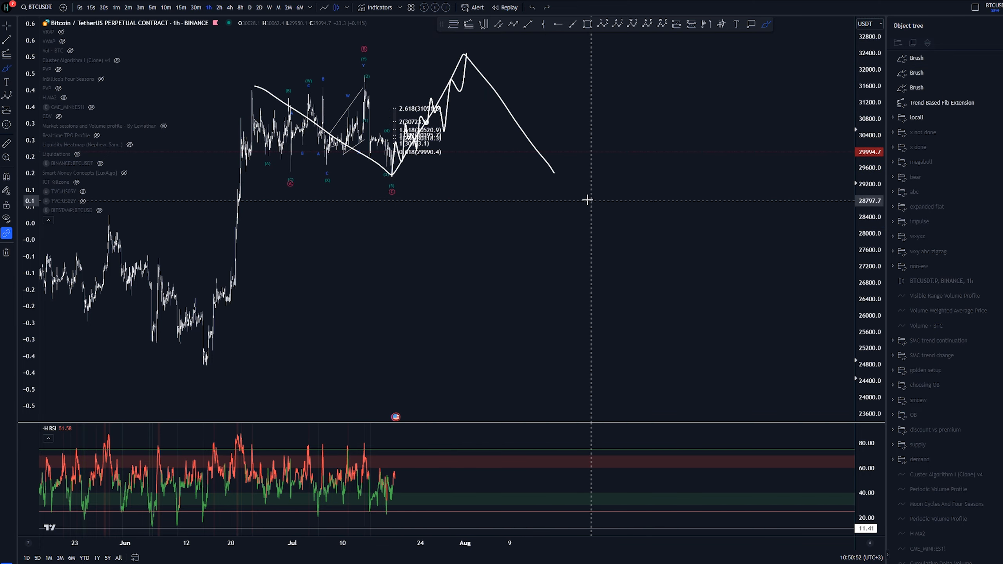
pyautogui.moveTo(586, 188)
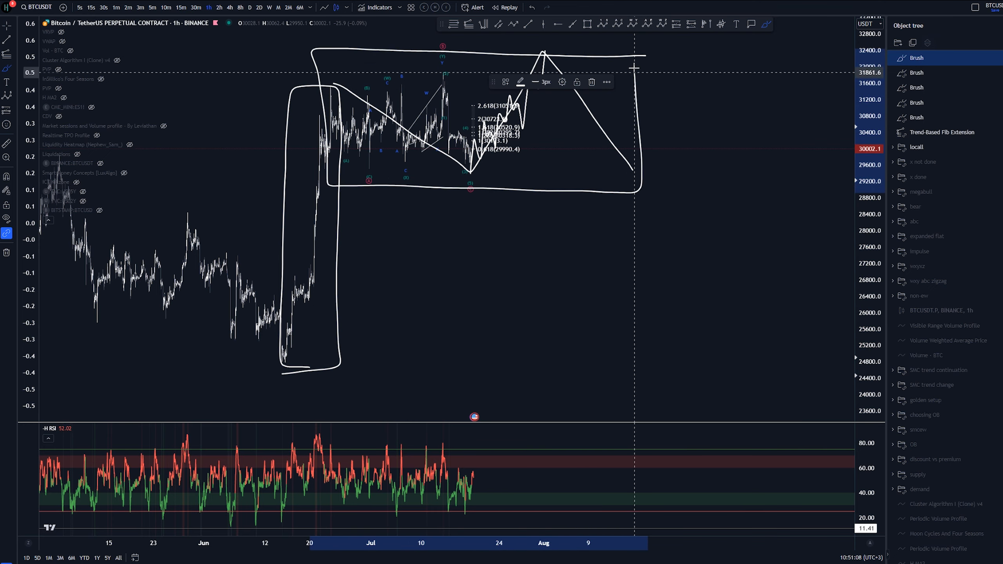
pyautogui.moveTo(280, 305)
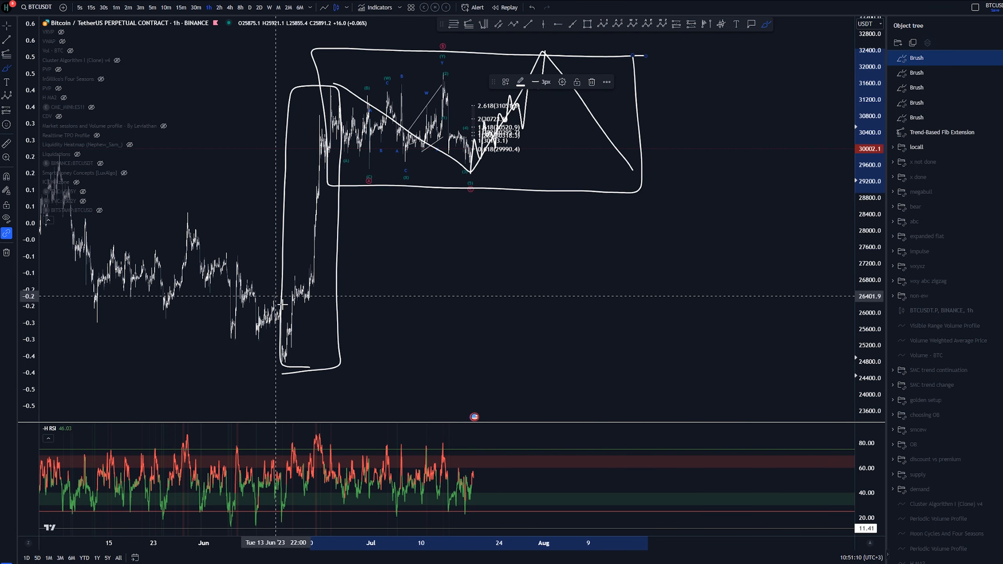
pyautogui.moveTo(577, 190)
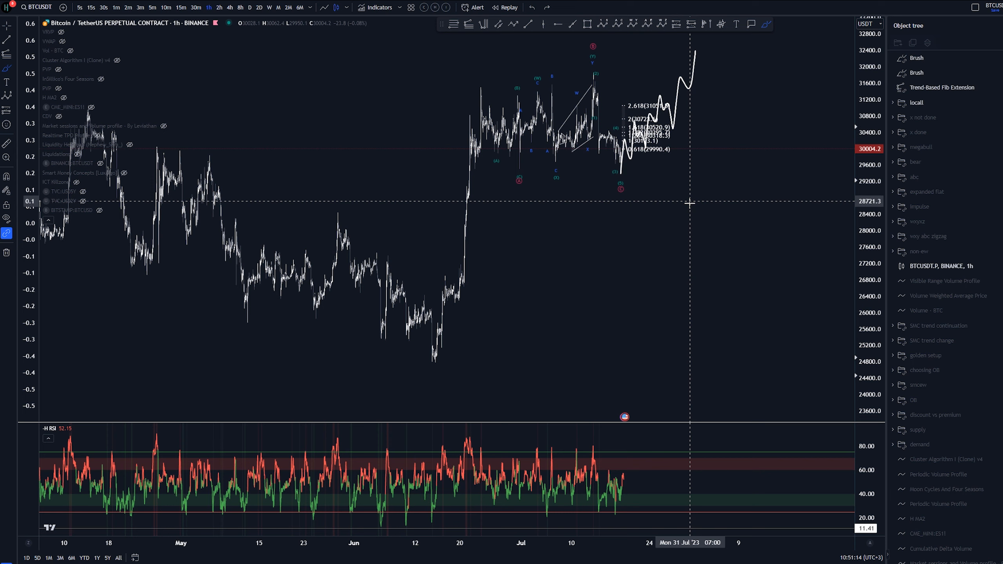
pyautogui.moveTo(753, 133)
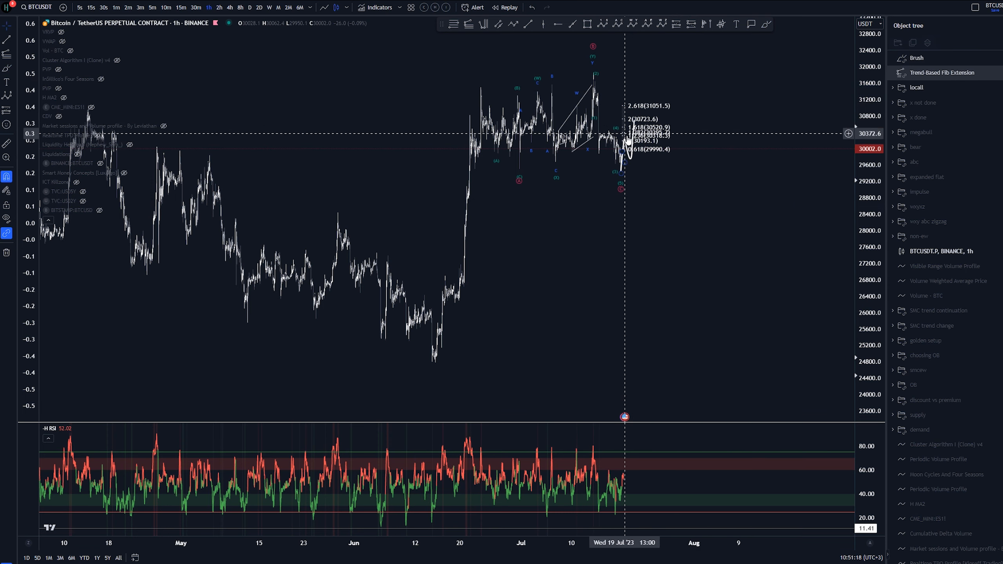
pyautogui.moveTo(630, 165)
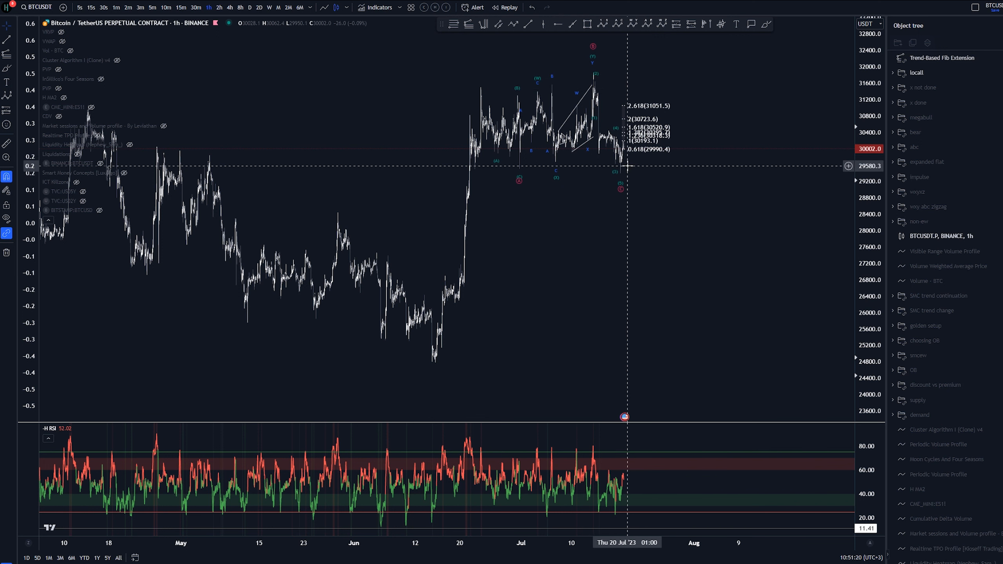
pyautogui.moveTo(651, 166)
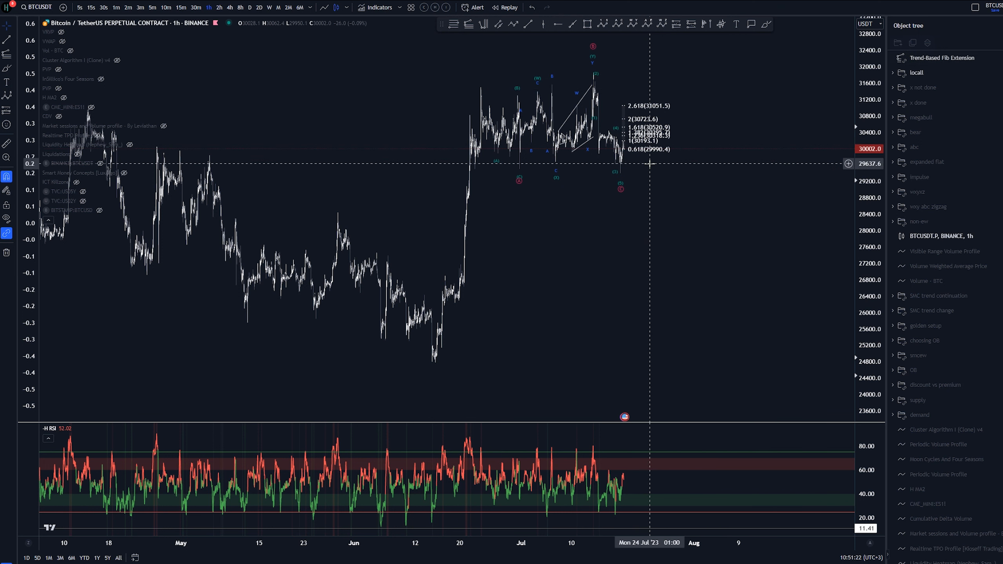
pyautogui.moveTo(619, 210)
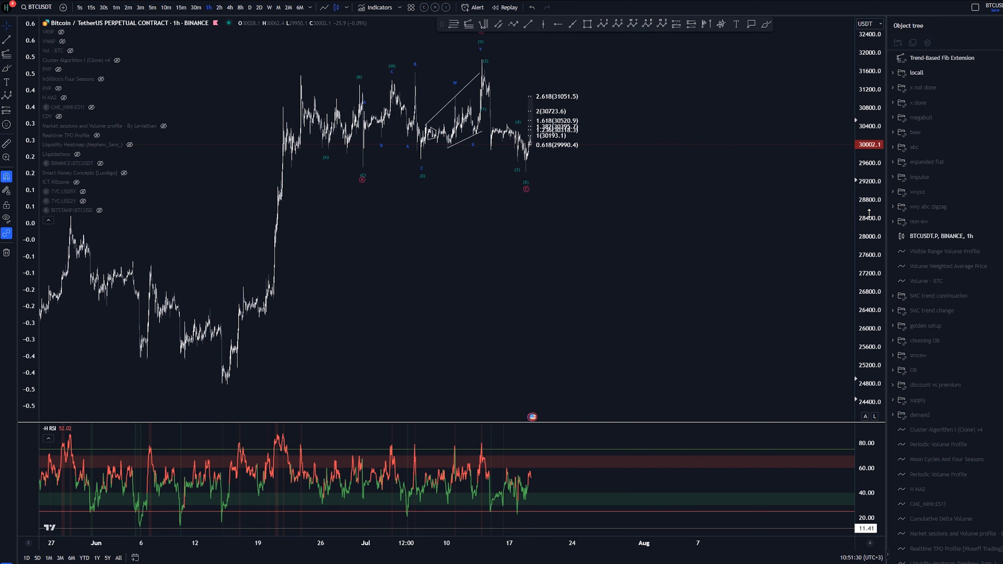
pyautogui.moveTo(558, 133)
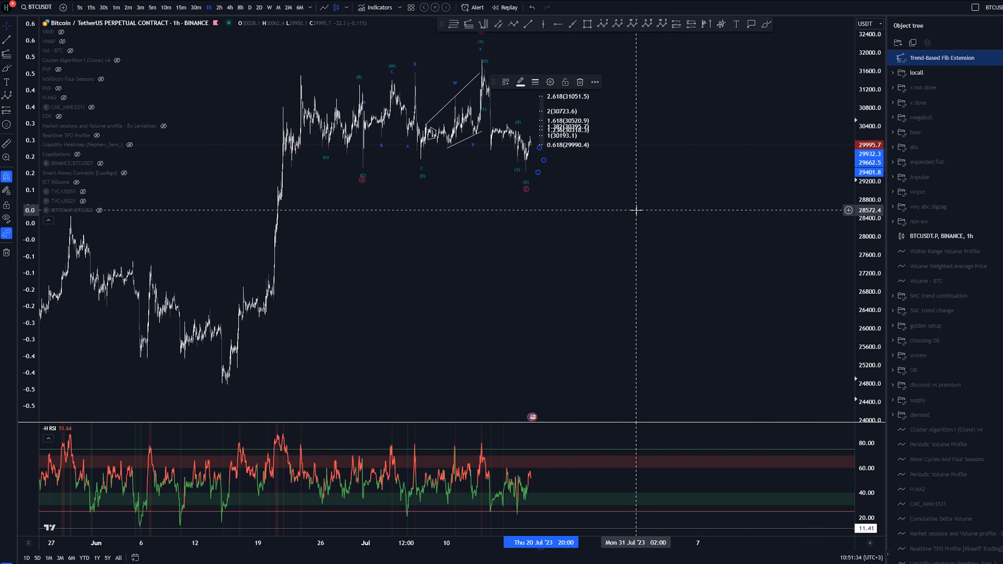
pyautogui.moveTo(639, 210)
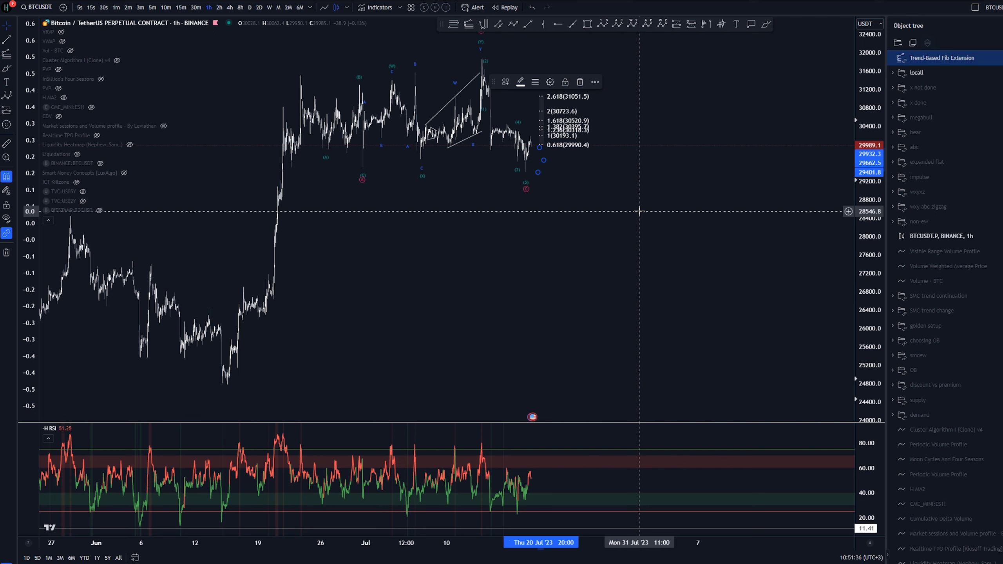